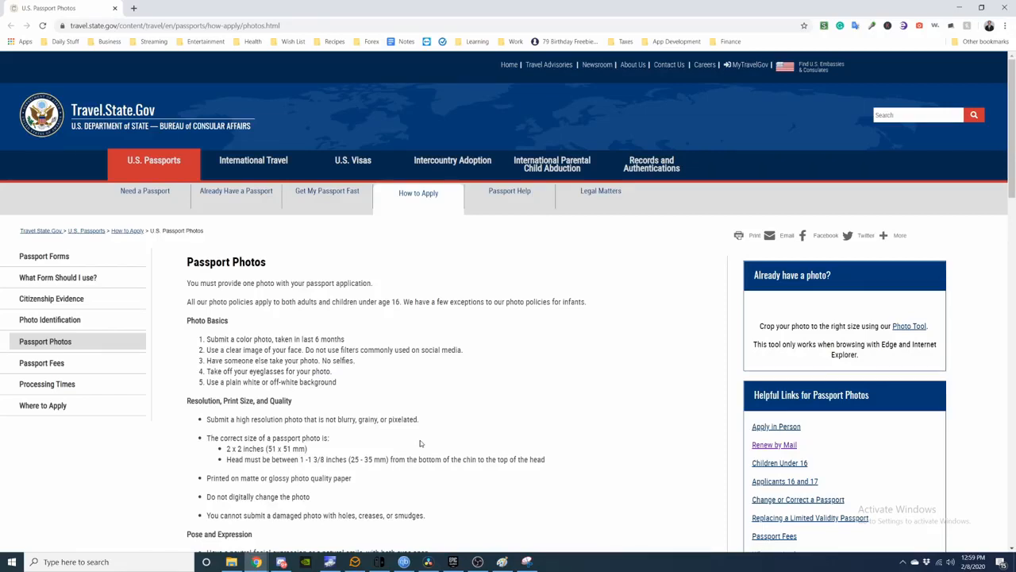
pyautogui.moveTo(553, 371)
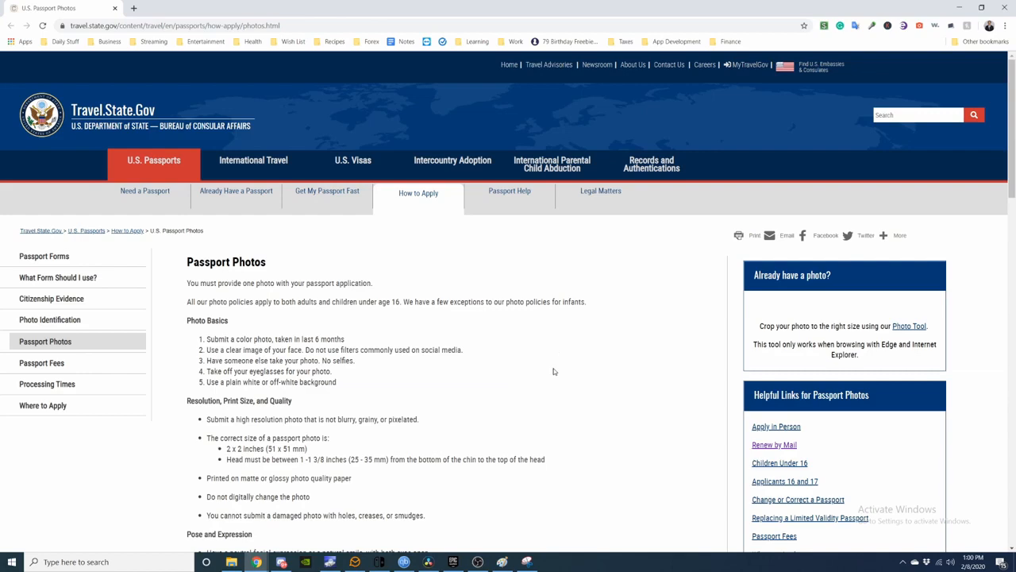
pyautogui.moveTo(566, 445)
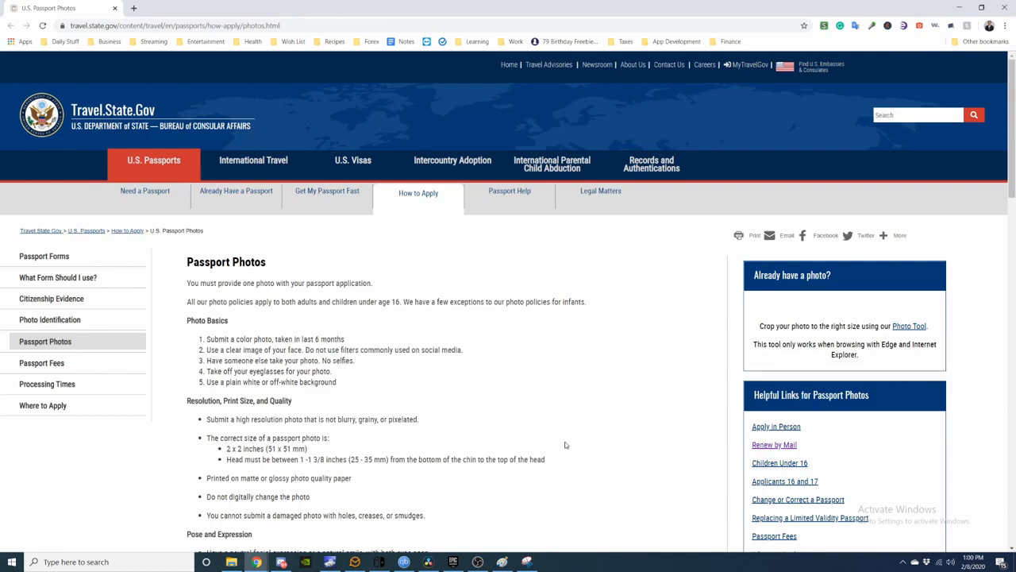
pyautogui.moveTo(309, 318)
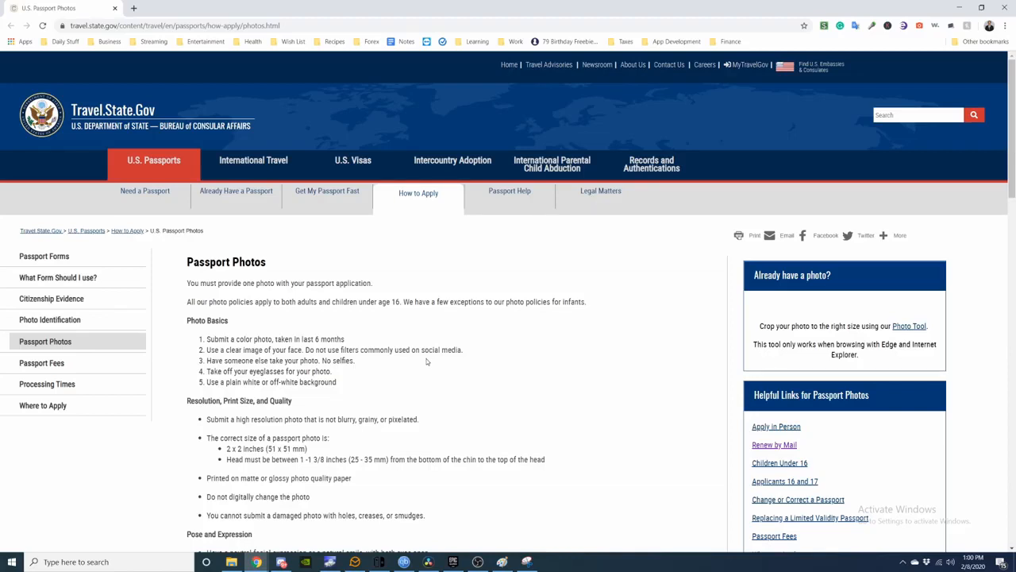
# Step: Scroll to the attire rules on glasses, uniforms, head coverings, headphones and jewelry
pyautogui.scroll(-3)
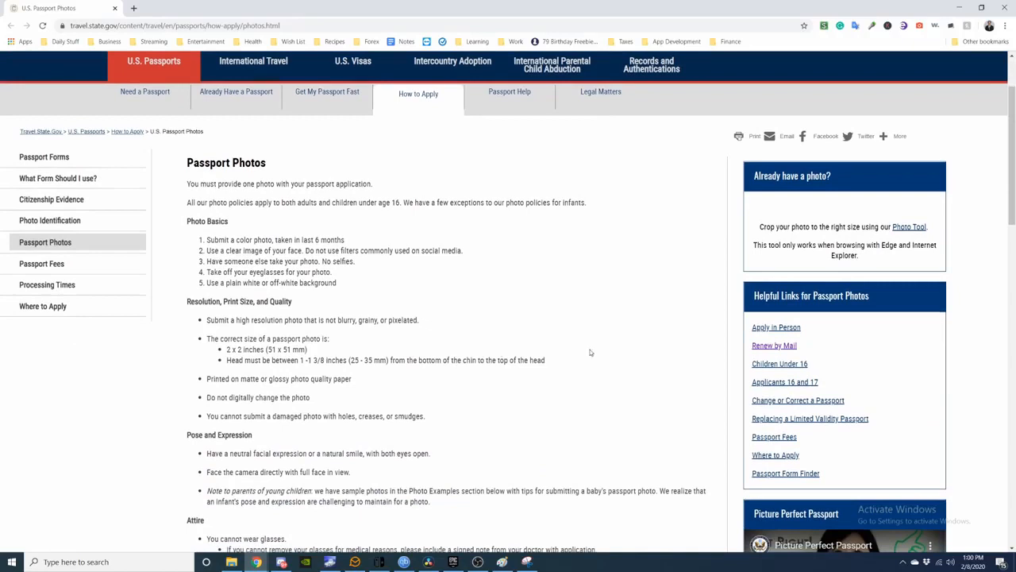
pyautogui.moveTo(611, 346)
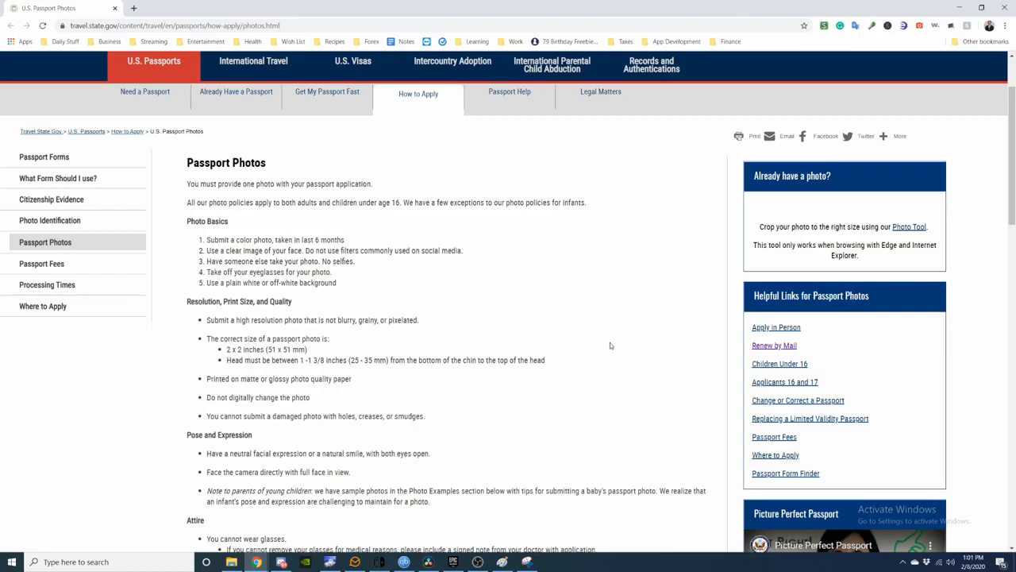
pyautogui.scroll(-3)
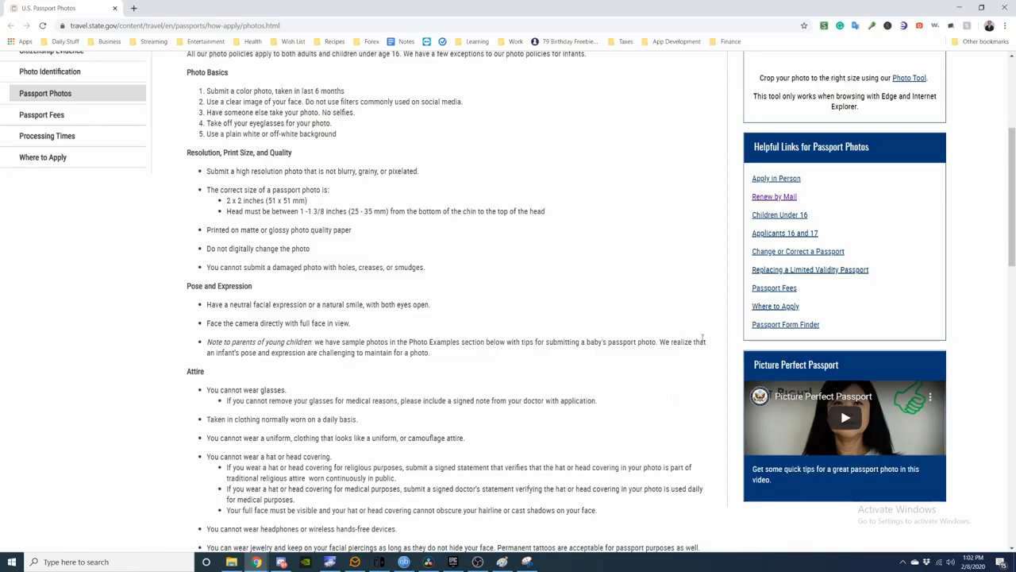
# Step: Scroll past the Attire list to the Photo Examples gallery's acceptable sample photo
pyautogui.scroll(-3)
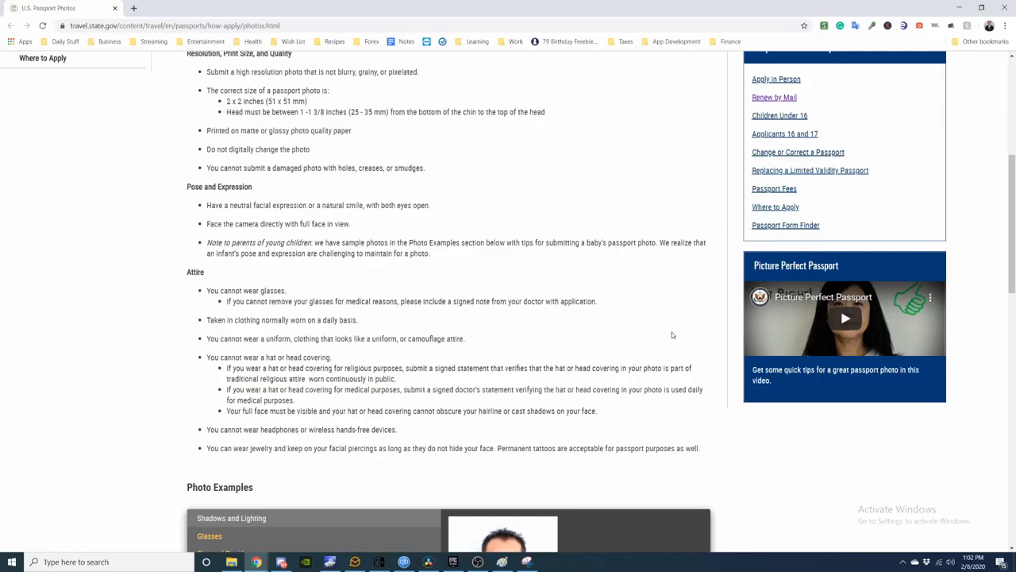
pyautogui.moveTo(615, 331)
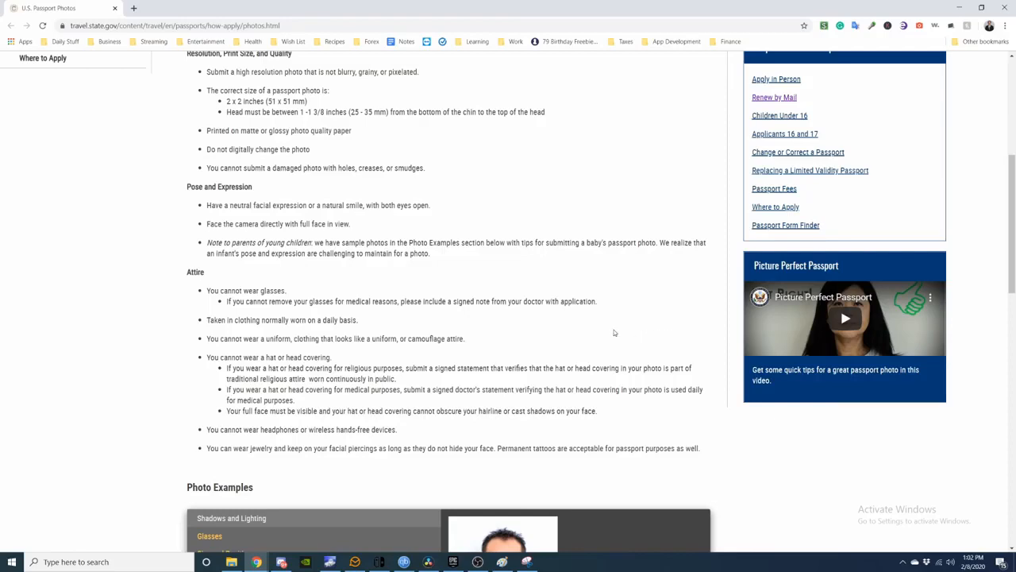
pyautogui.moveTo(551, 344)
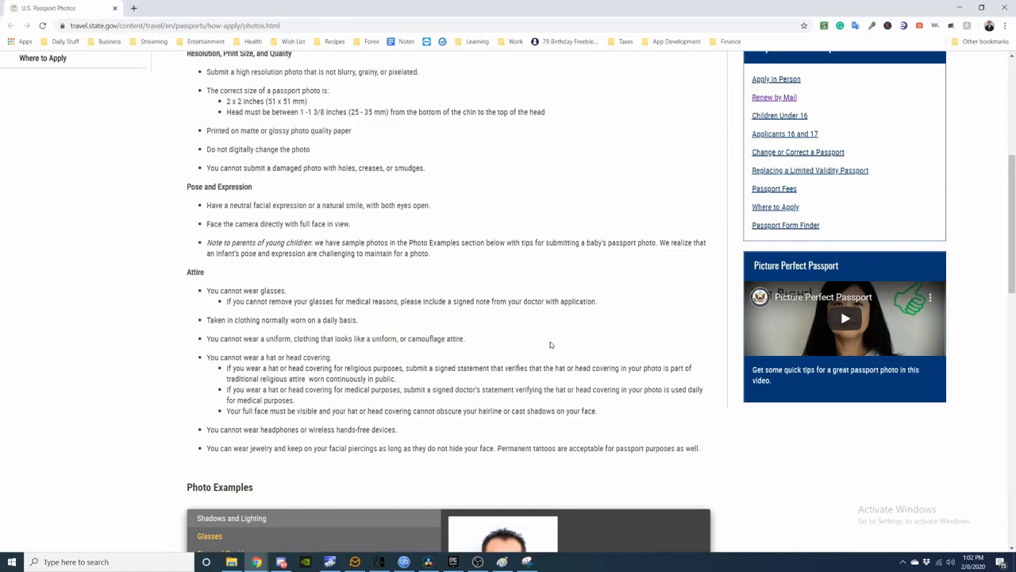
pyautogui.scroll(-3)
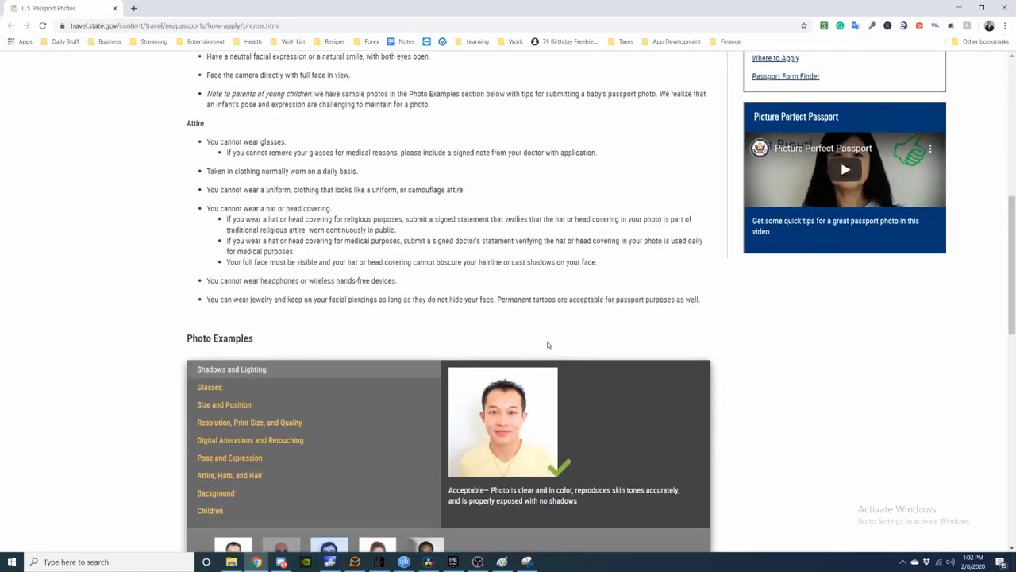
pyautogui.scroll(-3)
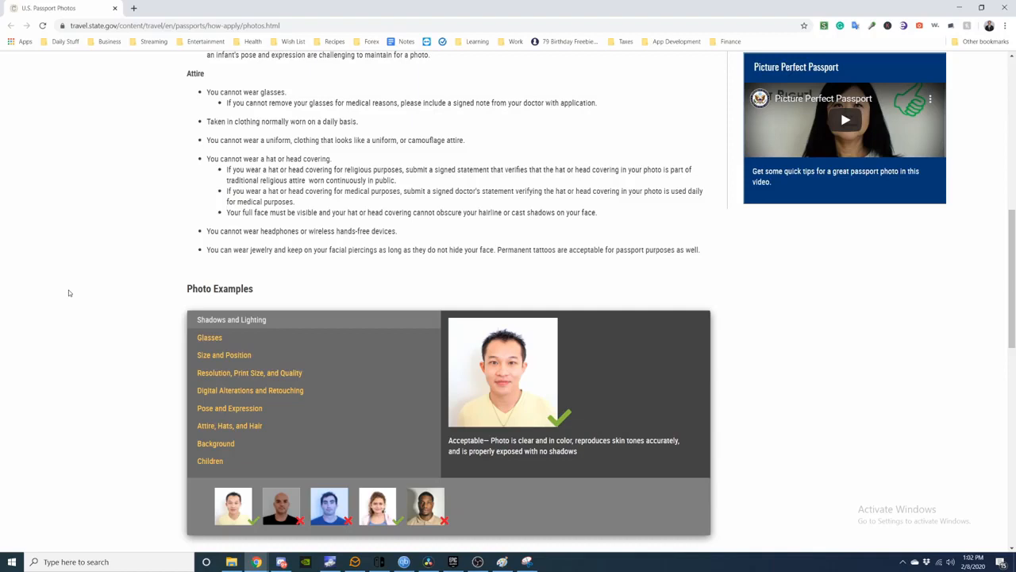
pyautogui.moveTo(666, 535)
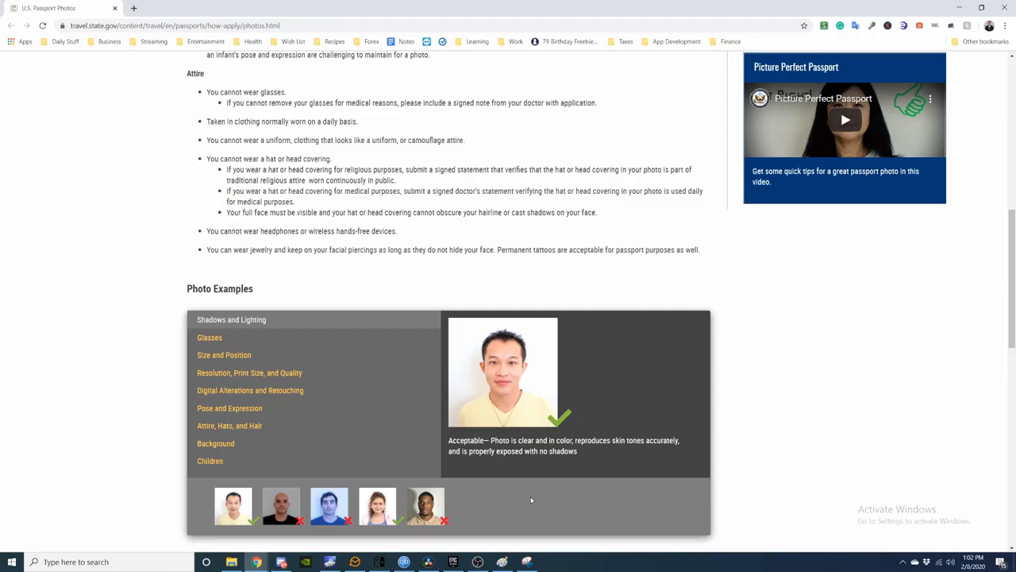
pyautogui.moveTo(281, 505)
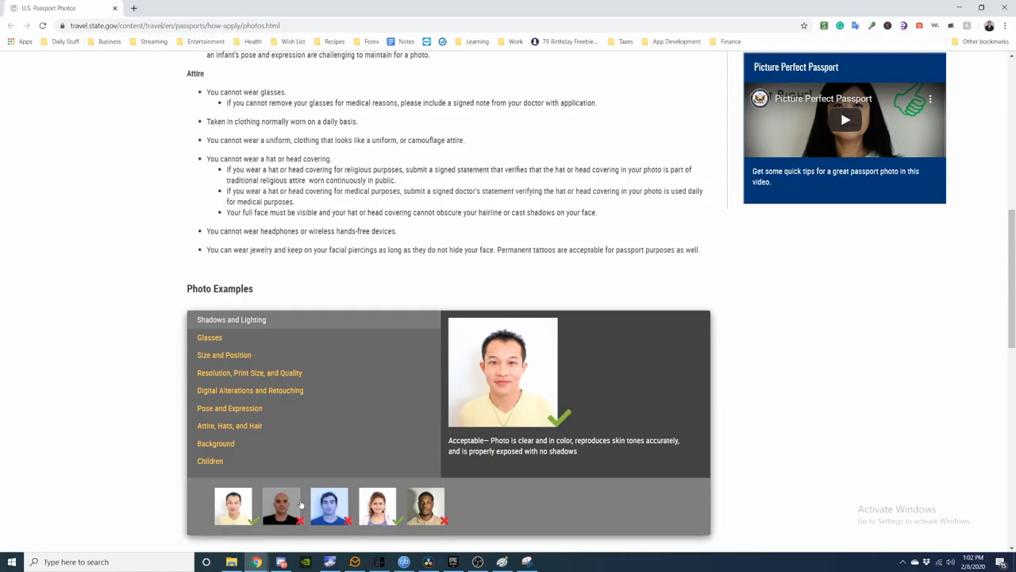
# Step: View the underexposed, inaccurate colour, child and face-shadow example photos
pyautogui.click(280, 506)
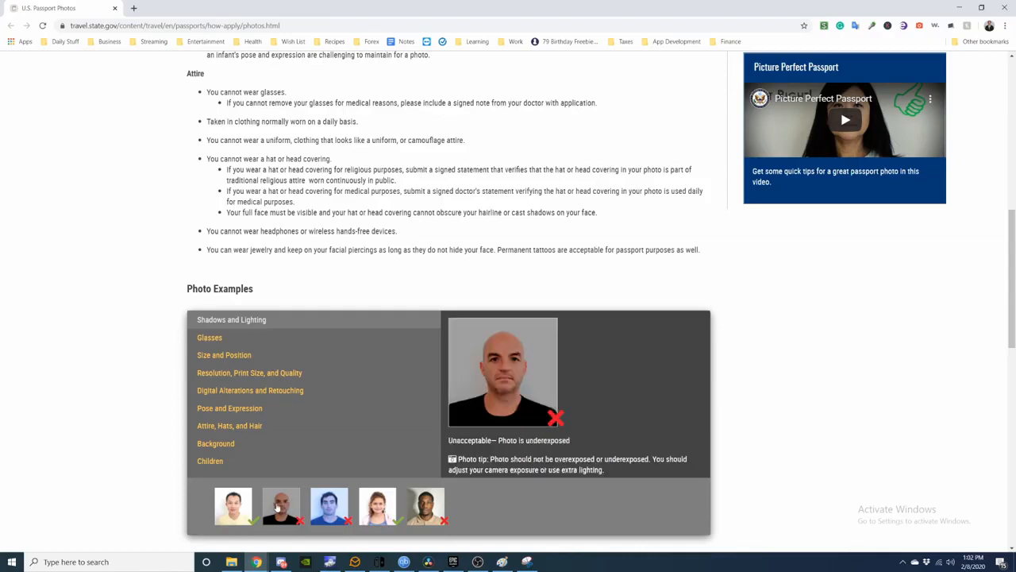
pyautogui.click(328, 506)
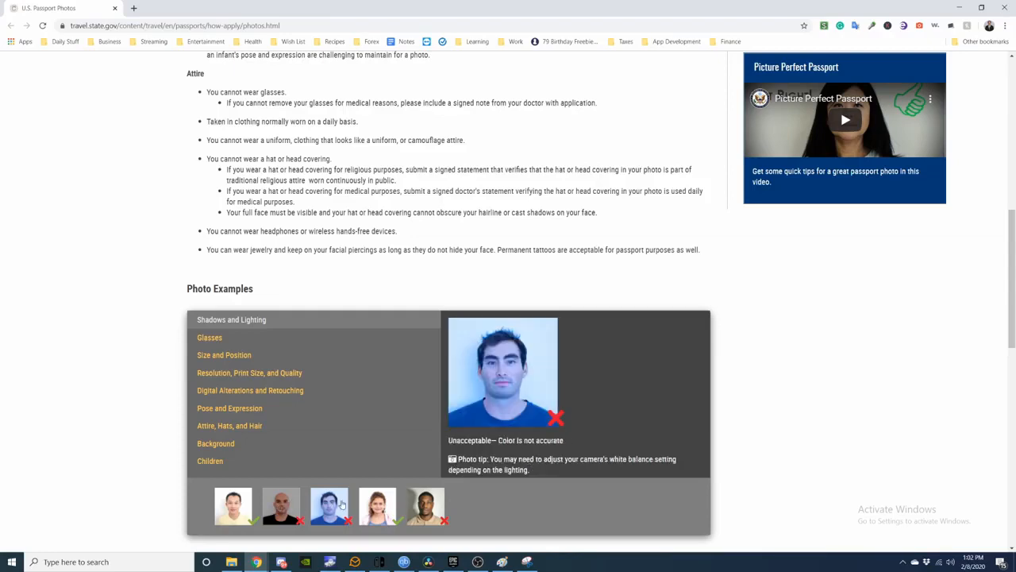
pyautogui.click(425, 506)
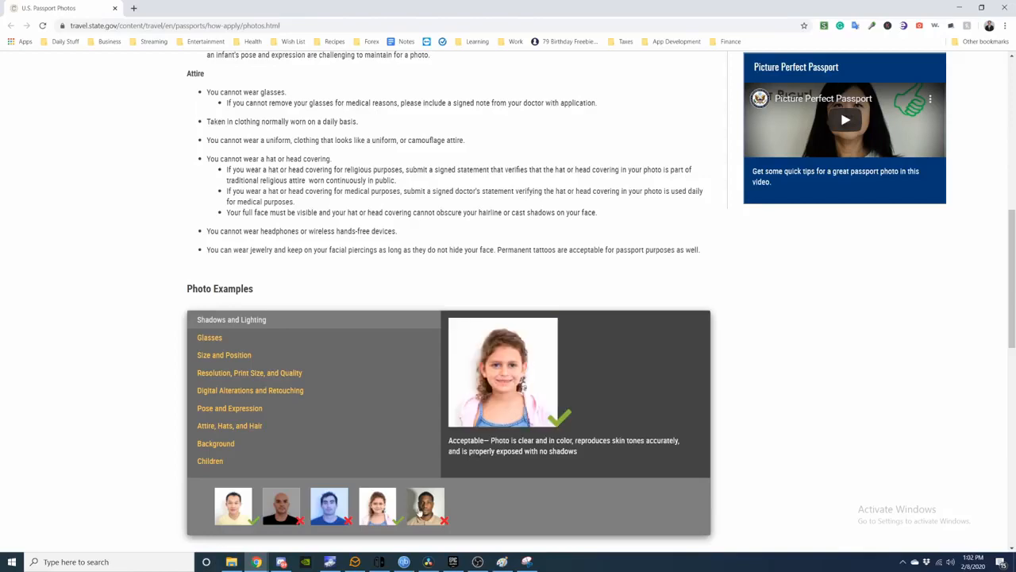
pyautogui.click(280, 506)
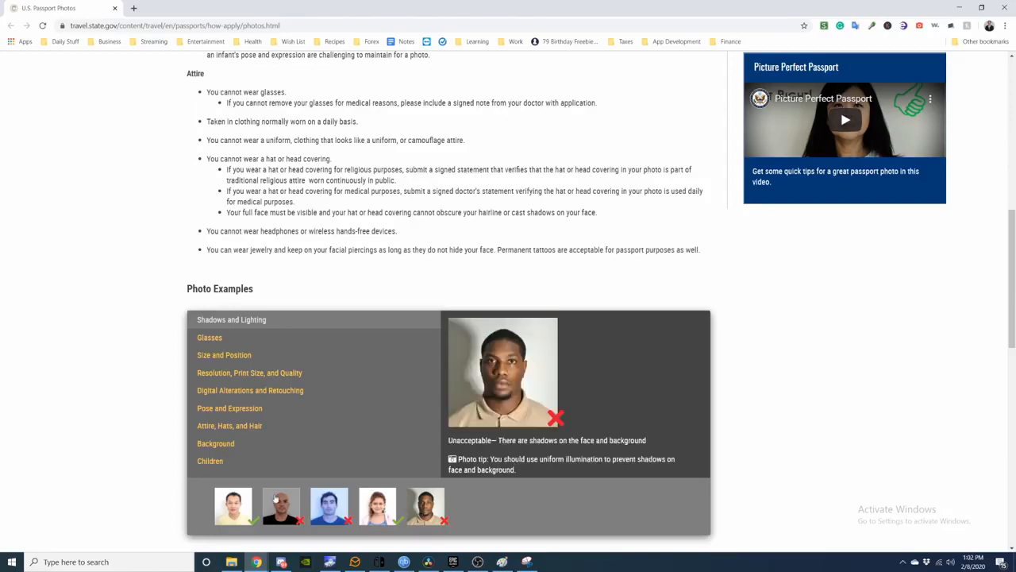
# Step: Browse the Glasses, Size and Position, and Resolution examples, ending on the wrong-size photo
pyautogui.click(210, 337)
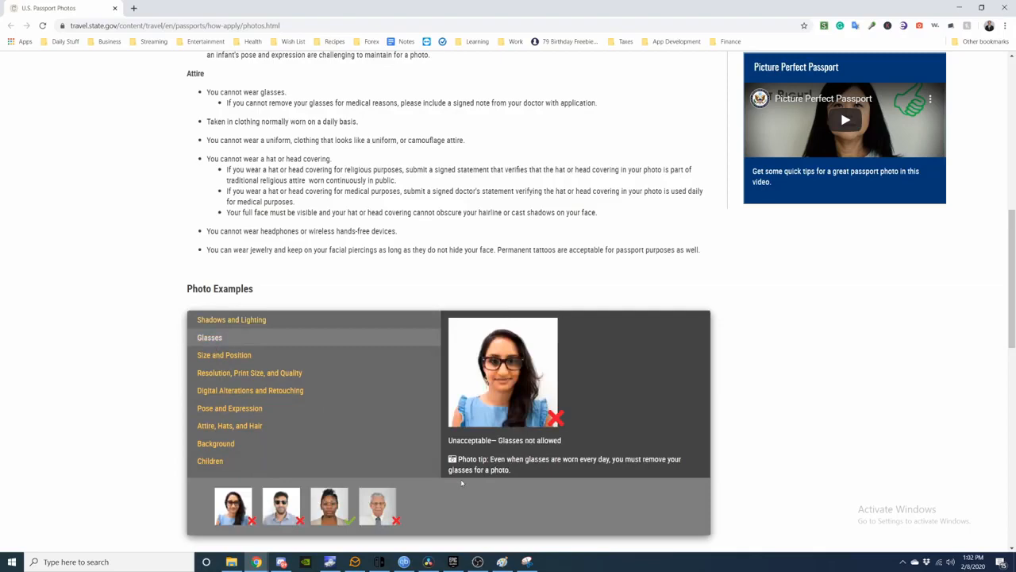
pyautogui.click(224, 355)
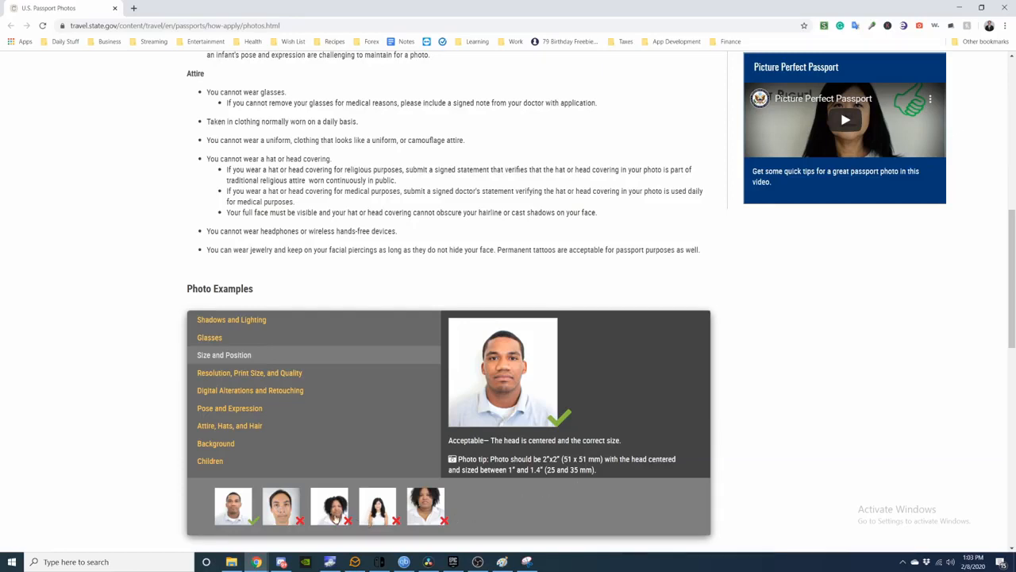
pyautogui.click(377, 506)
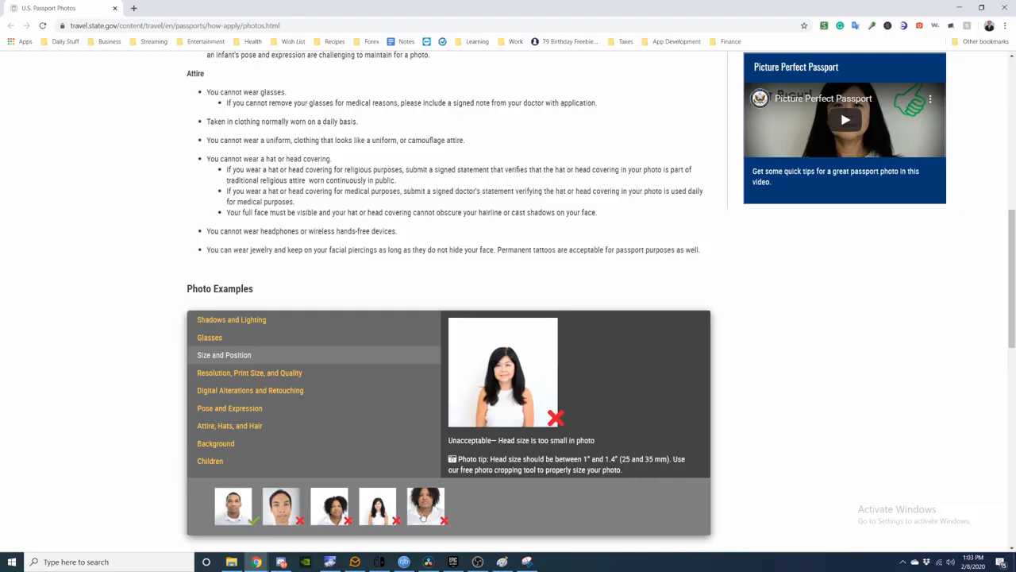
pyautogui.click(328, 512)
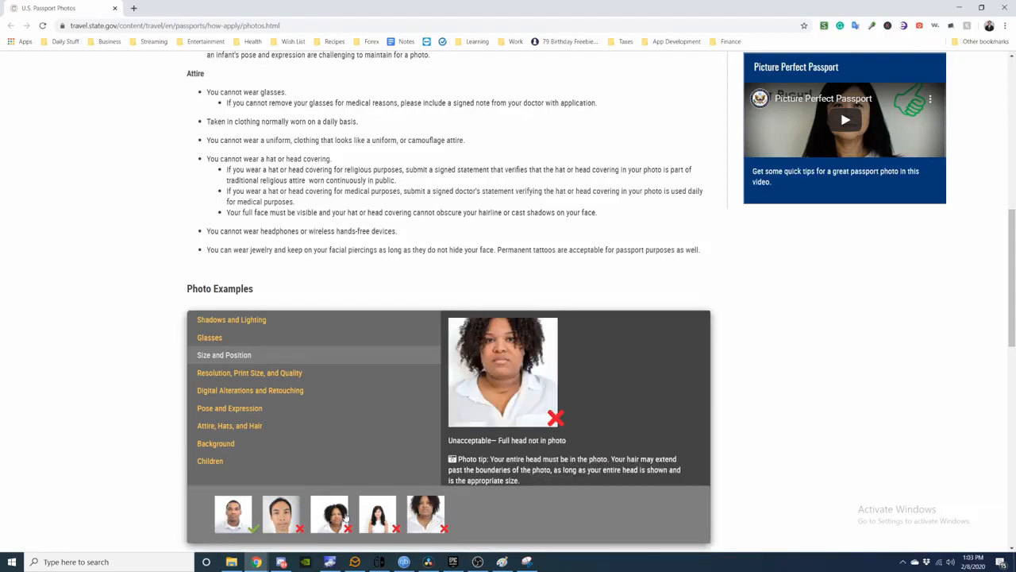
pyautogui.click(249, 372)
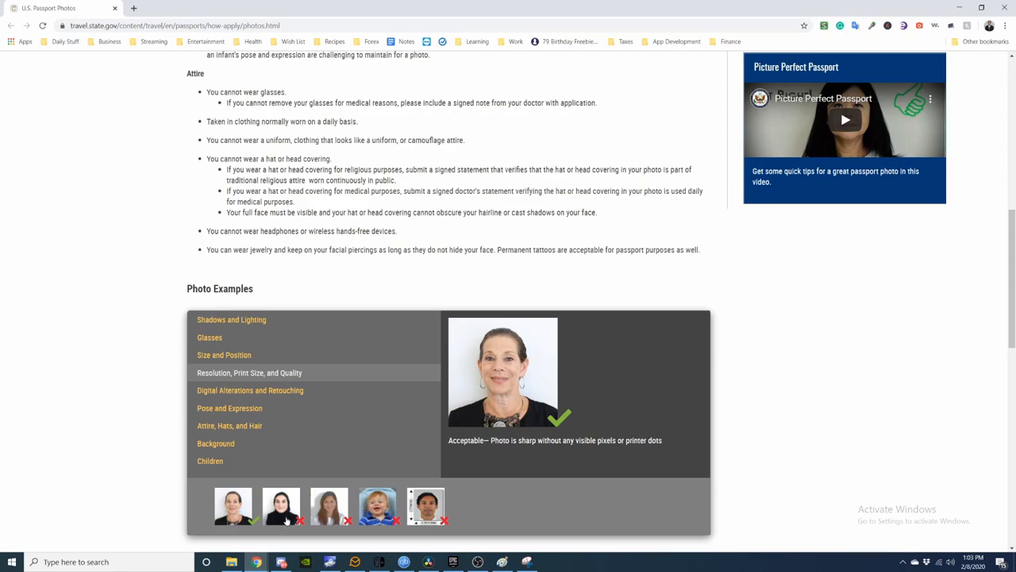
pyautogui.click(282, 506)
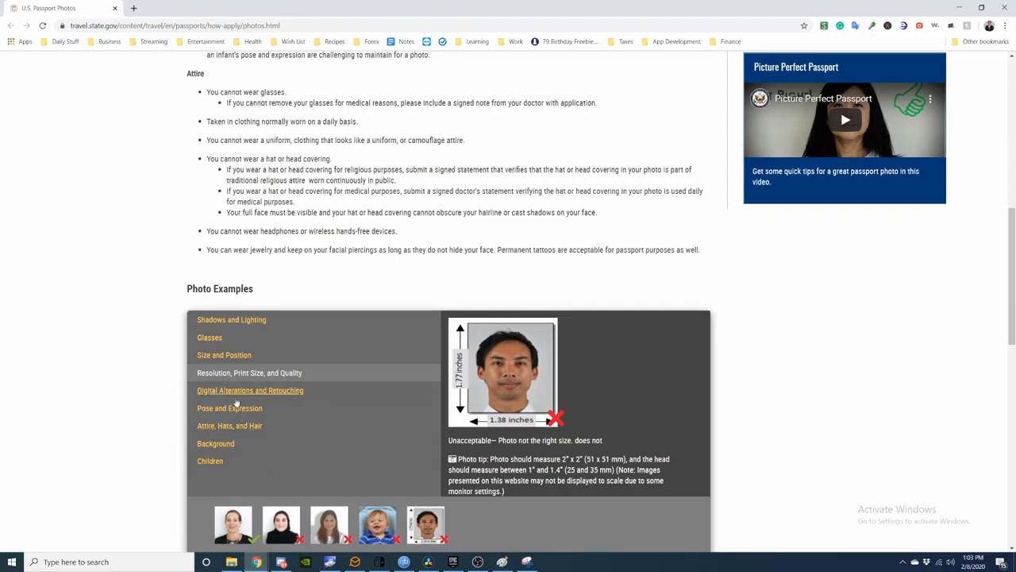
pyautogui.moveTo(452, 419)
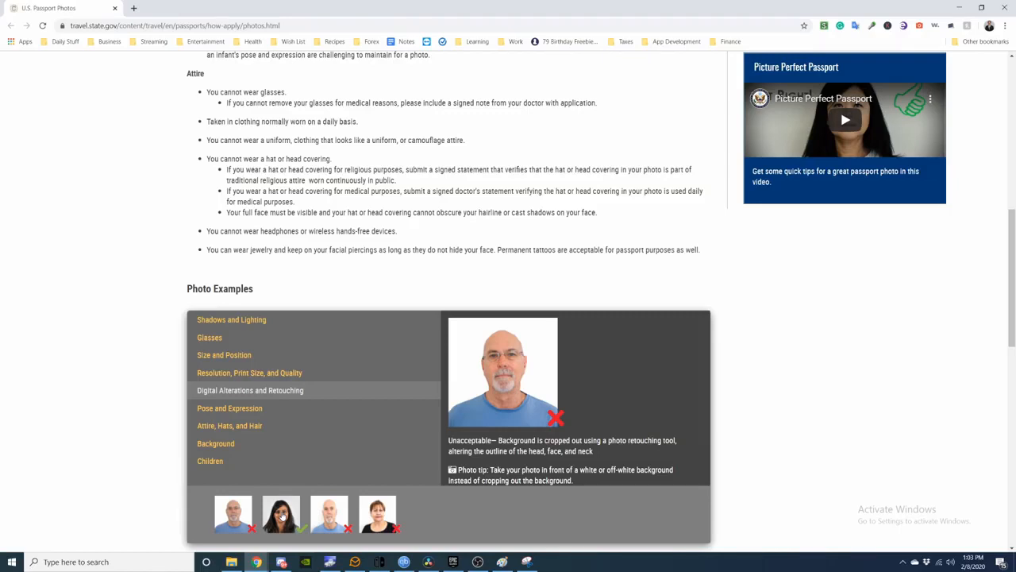
# Step: View the retouching, neutral-expression, pose and head-covering examples, then move to the final category
pyautogui.click(229, 407)
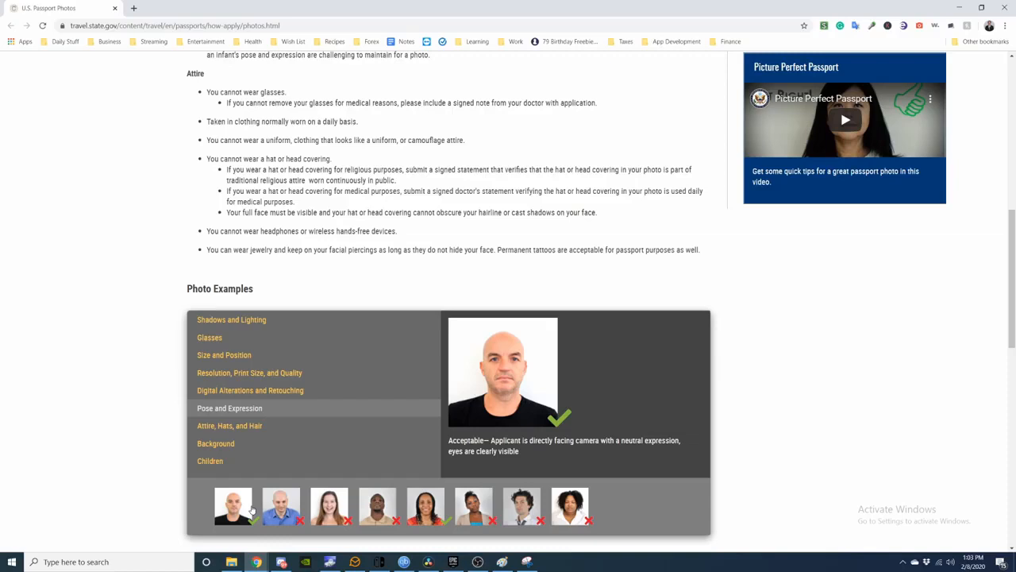
pyautogui.click(281, 505)
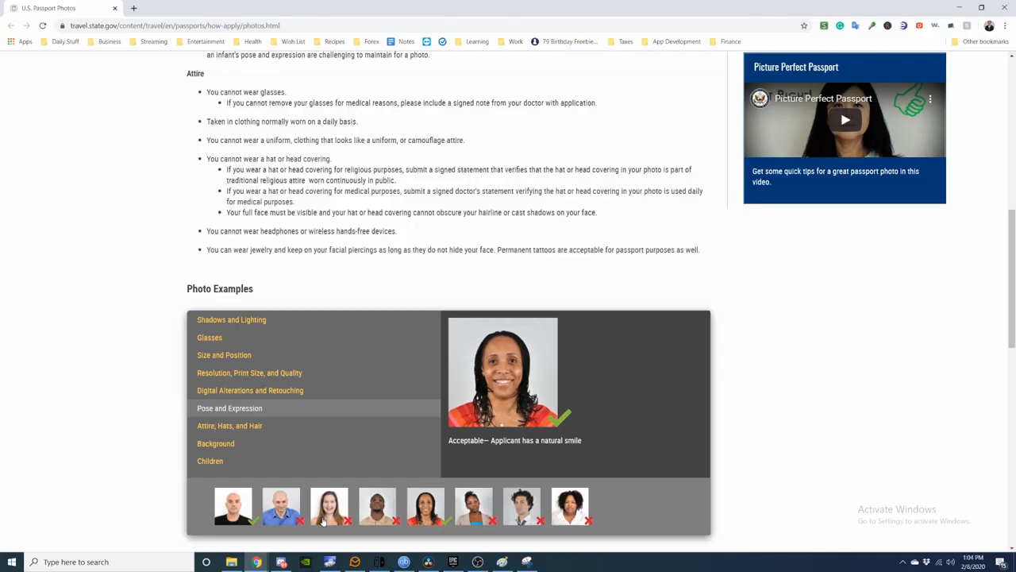
pyautogui.click(230, 425)
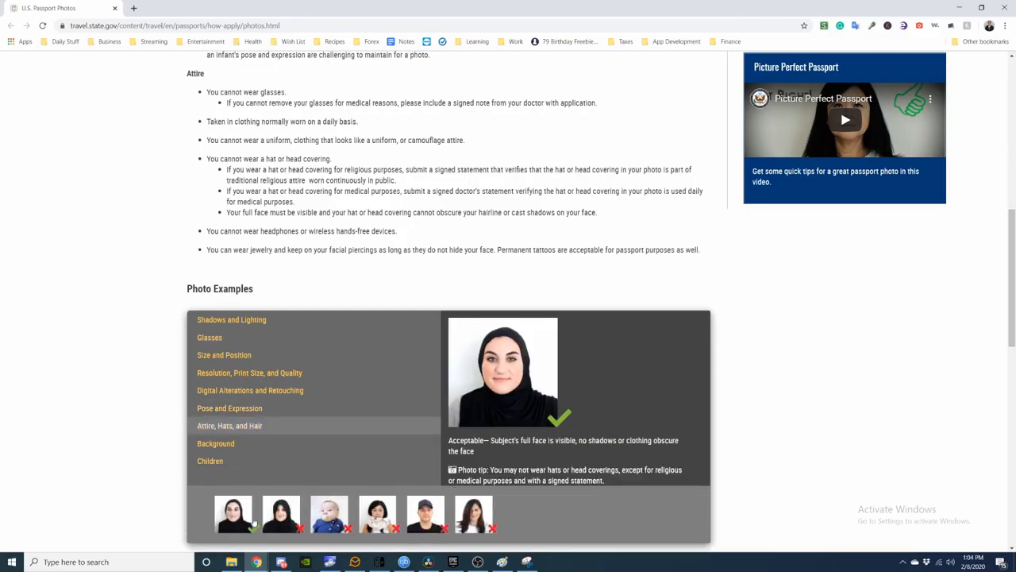
pyautogui.click(281, 514)
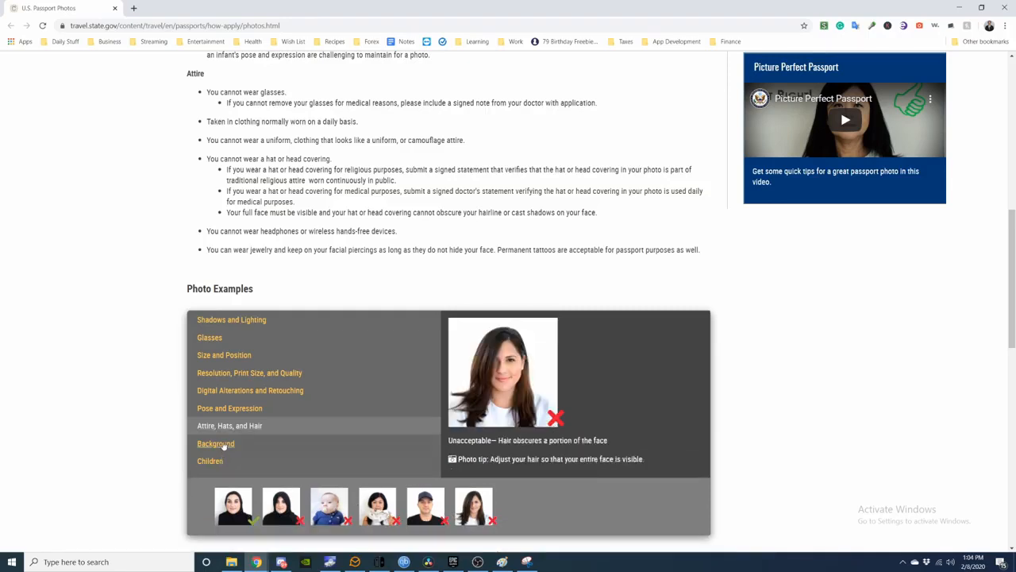
pyautogui.click(215, 443)
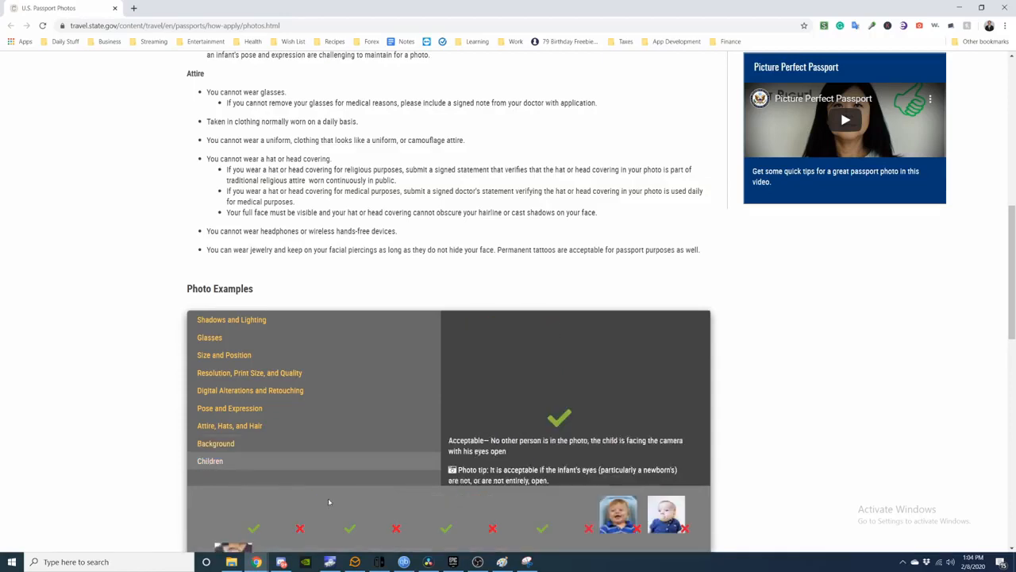
# Step: Scroll through the photo FAQ, expanding the answers on pose and smiling
pyautogui.scroll(-3)
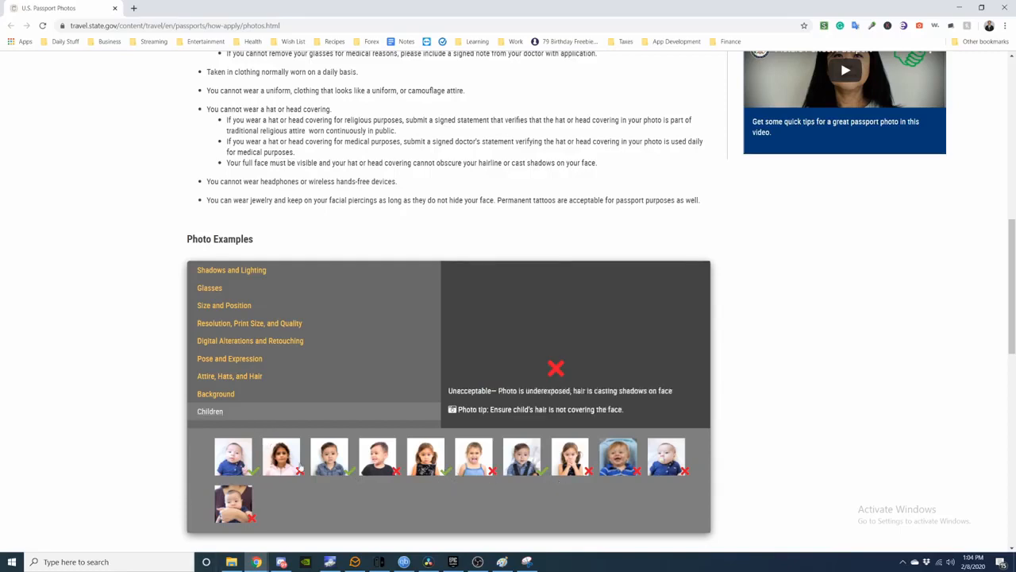
pyautogui.scroll(-3)
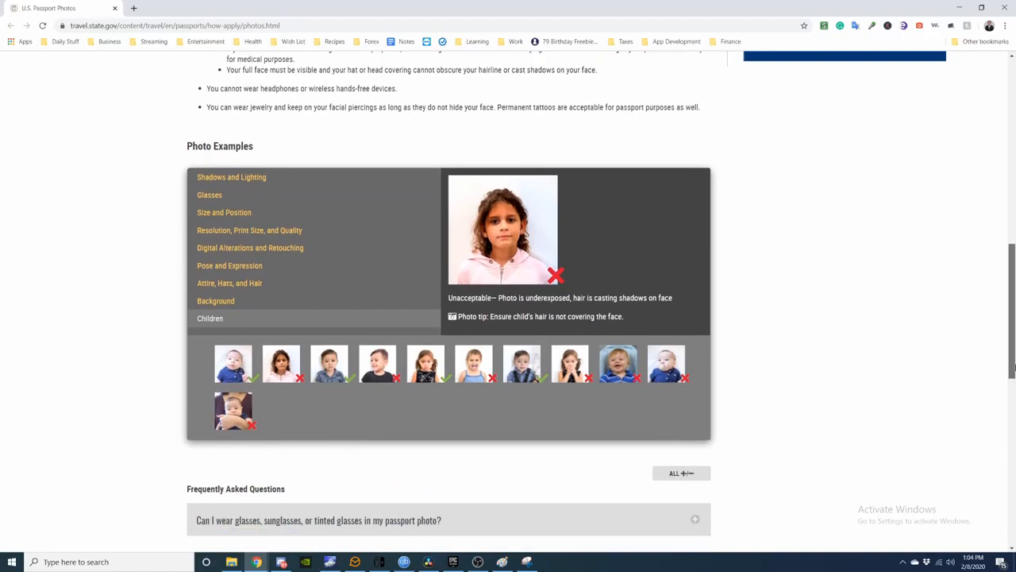
pyautogui.scroll(-3)
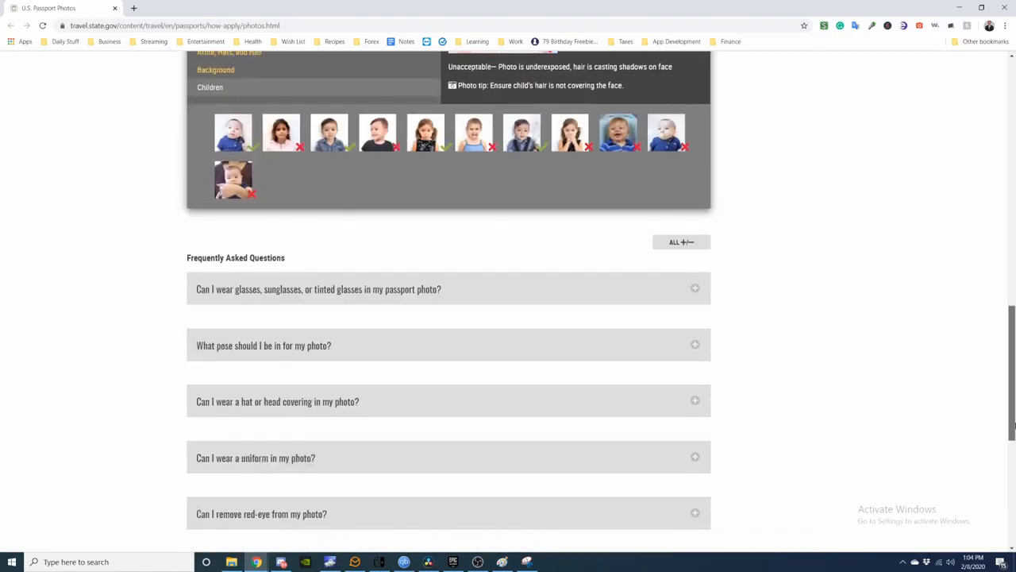
pyautogui.scroll(-3)
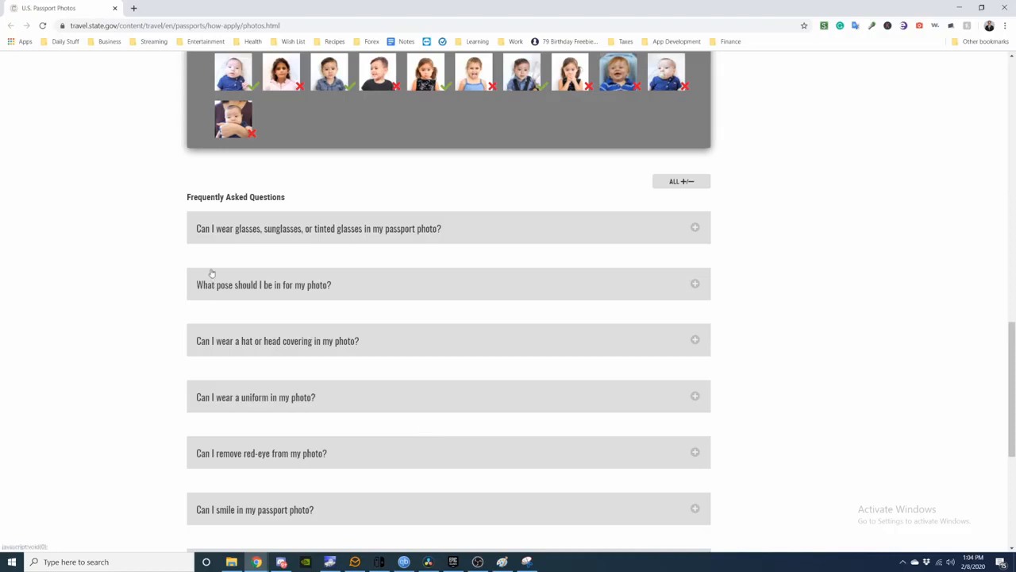
pyautogui.moveTo(389, 241)
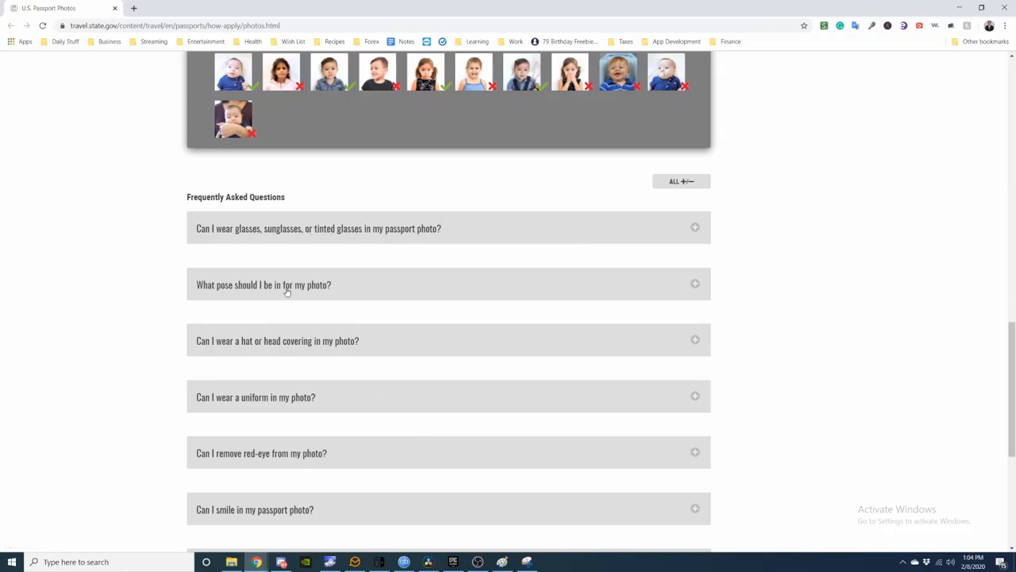
pyautogui.click(318, 228)
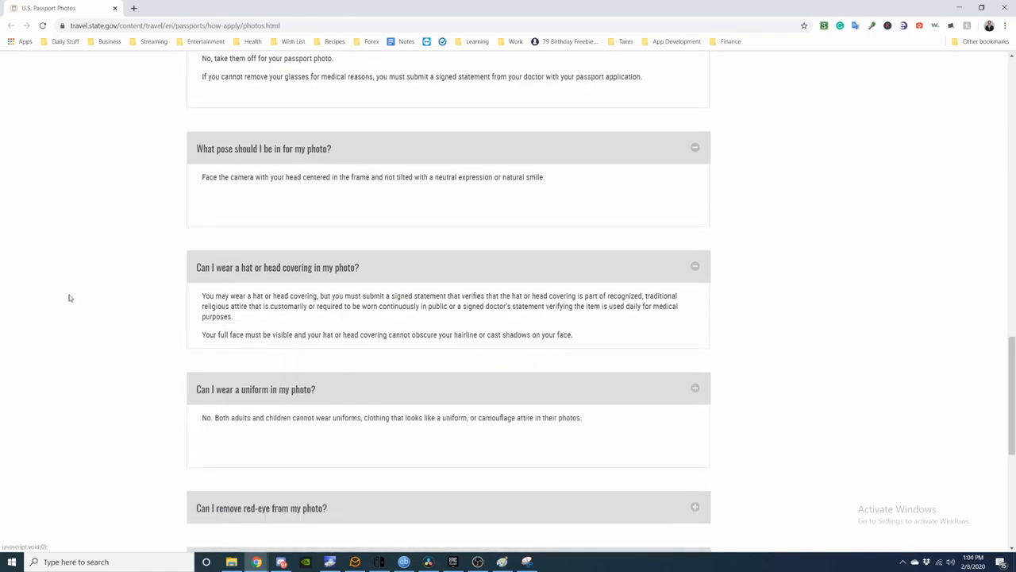
pyautogui.scroll(-3)
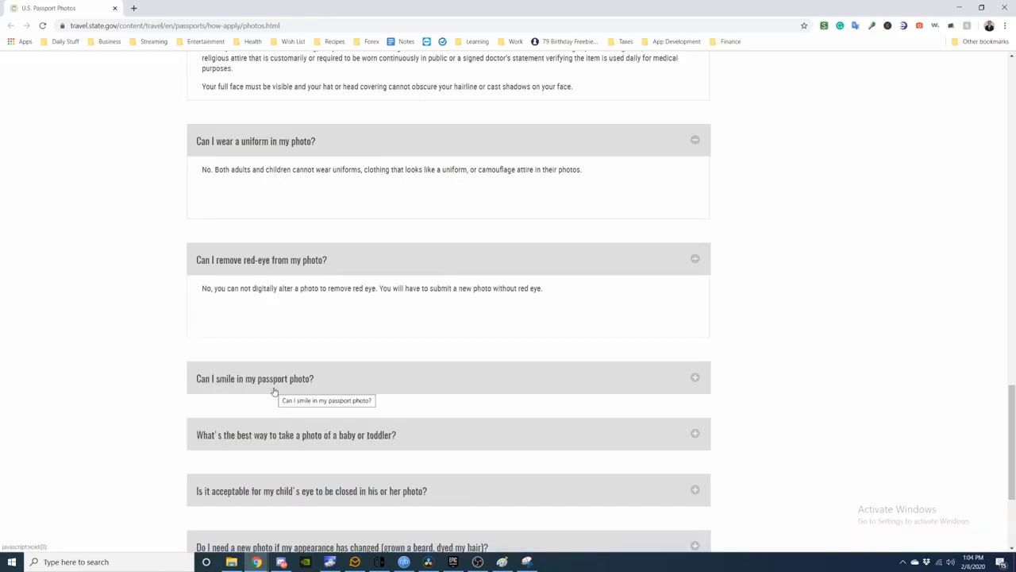
pyautogui.click(254, 377)
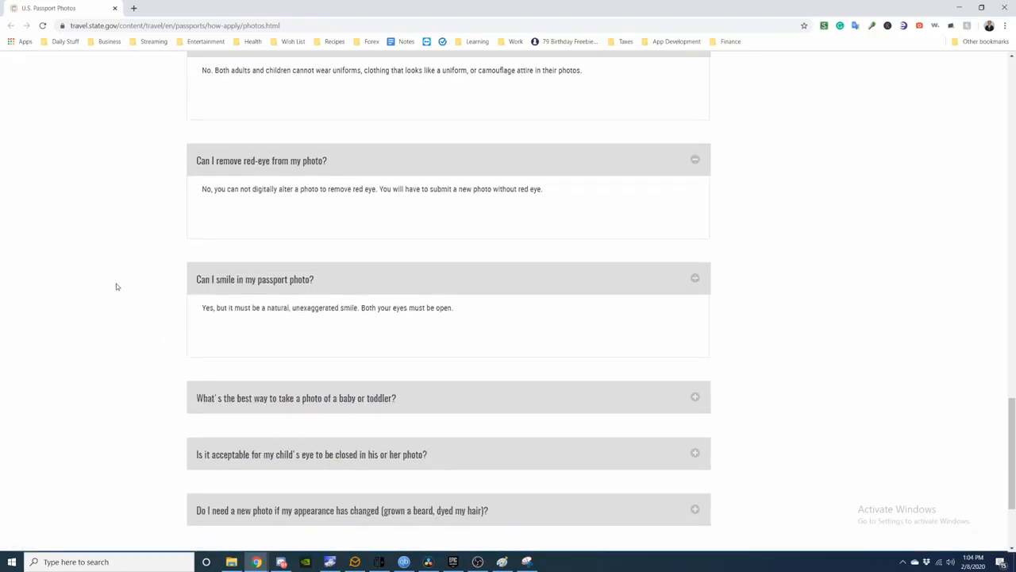
pyautogui.moveTo(216, 315)
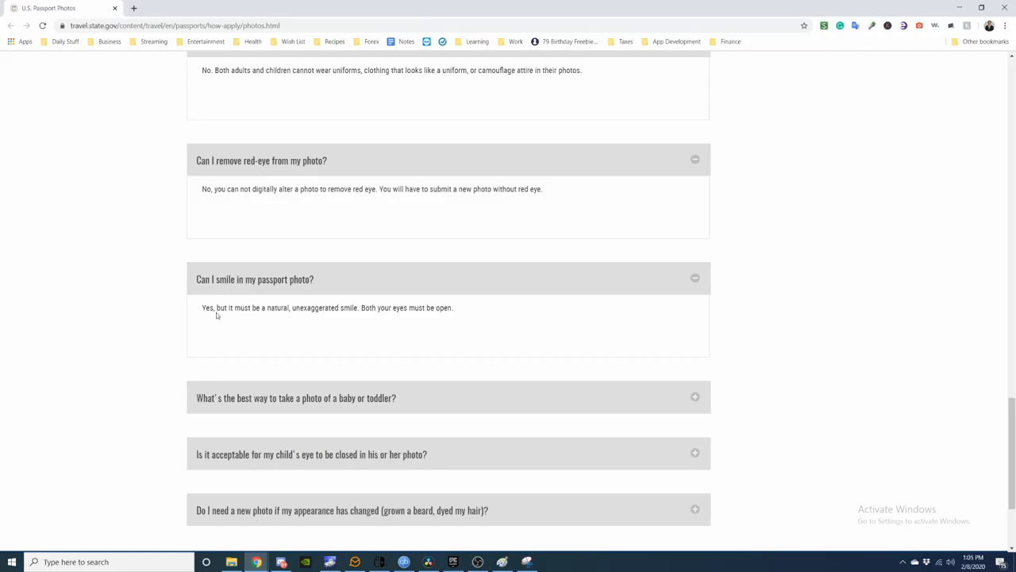
pyautogui.moveTo(382, 340)
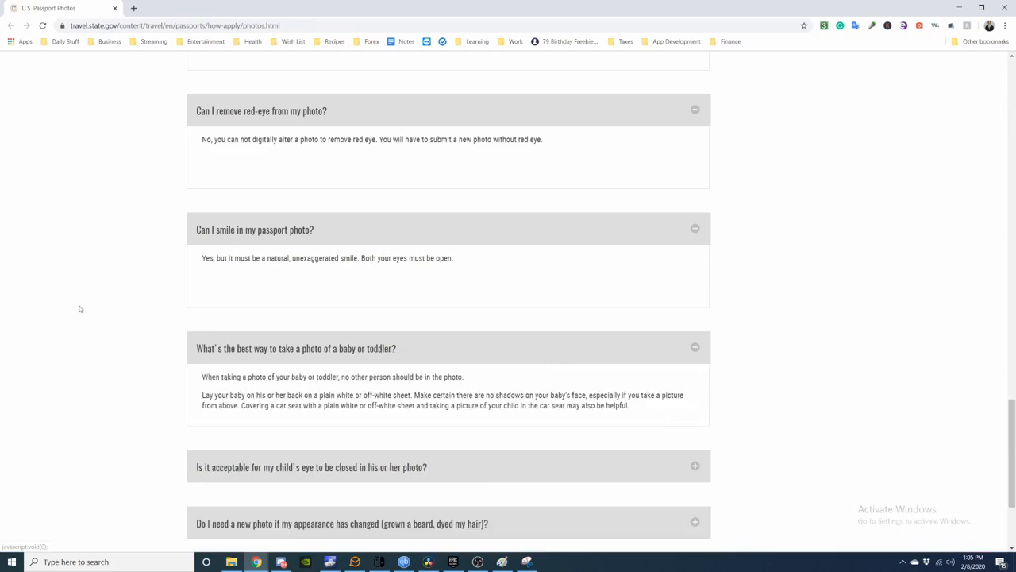
pyautogui.scroll(-3)
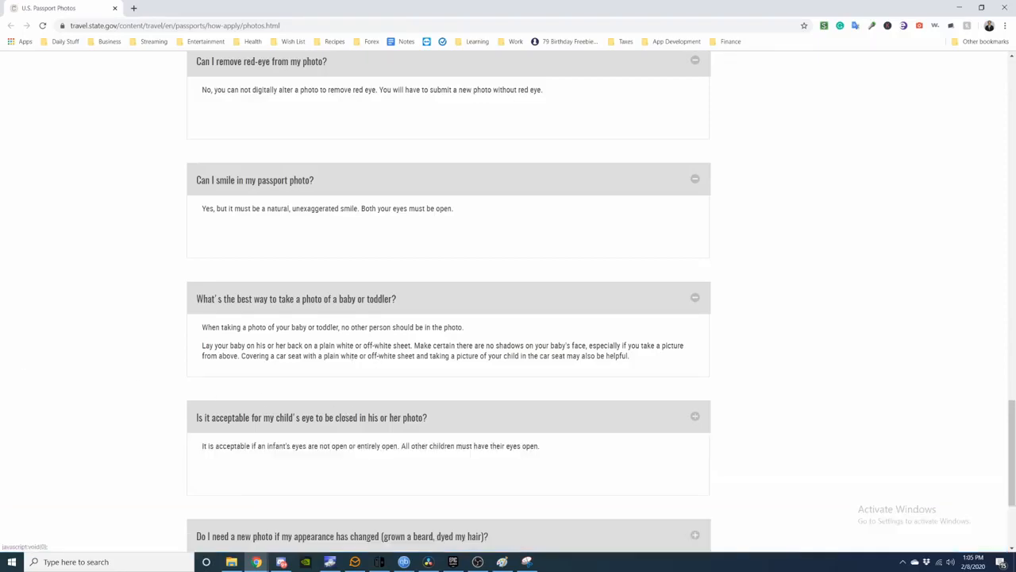
pyautogui.moveTo(134, 357)
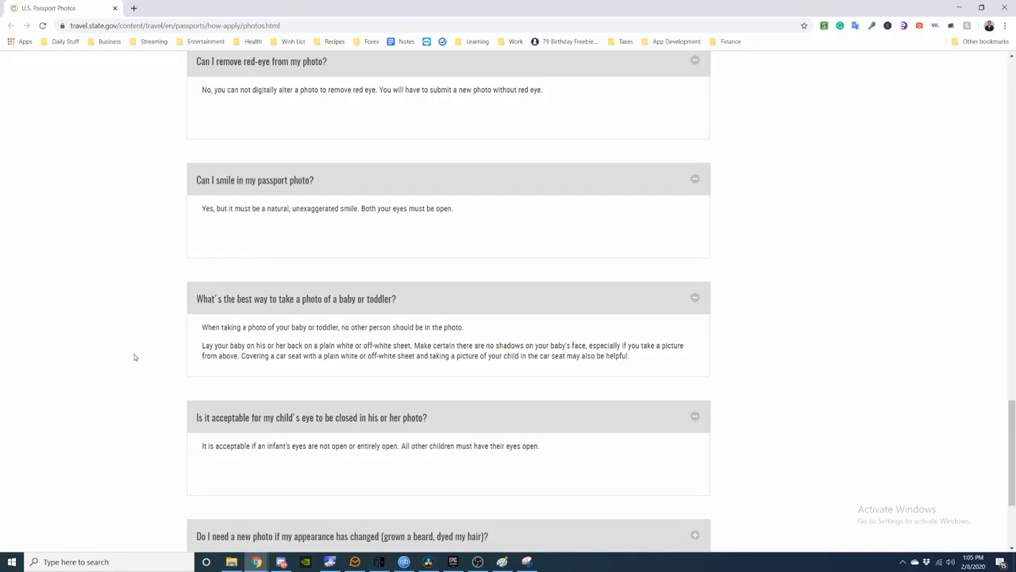
pyautogui.scroll(-3)
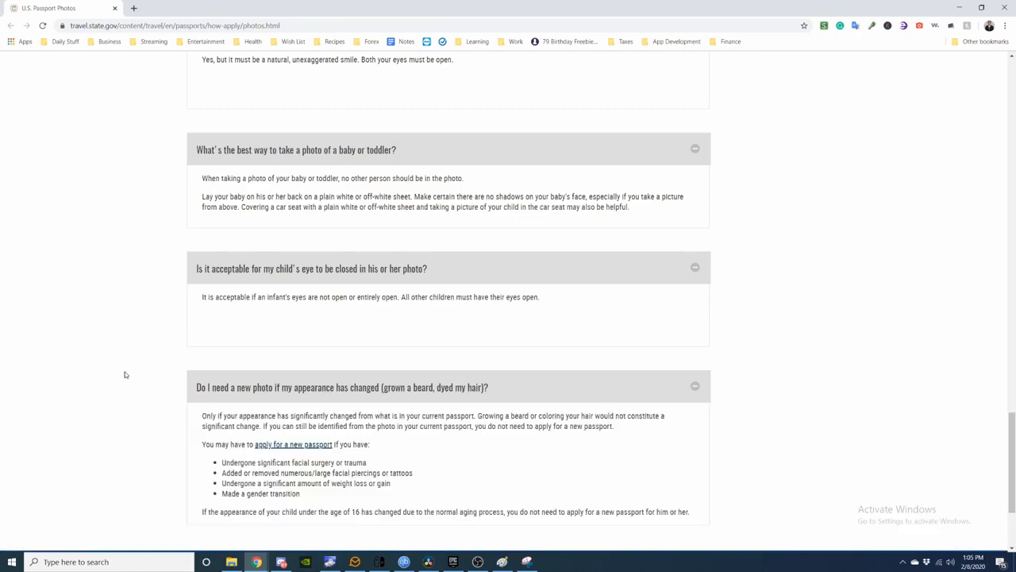
pyautogui.moveTo(136, 367)
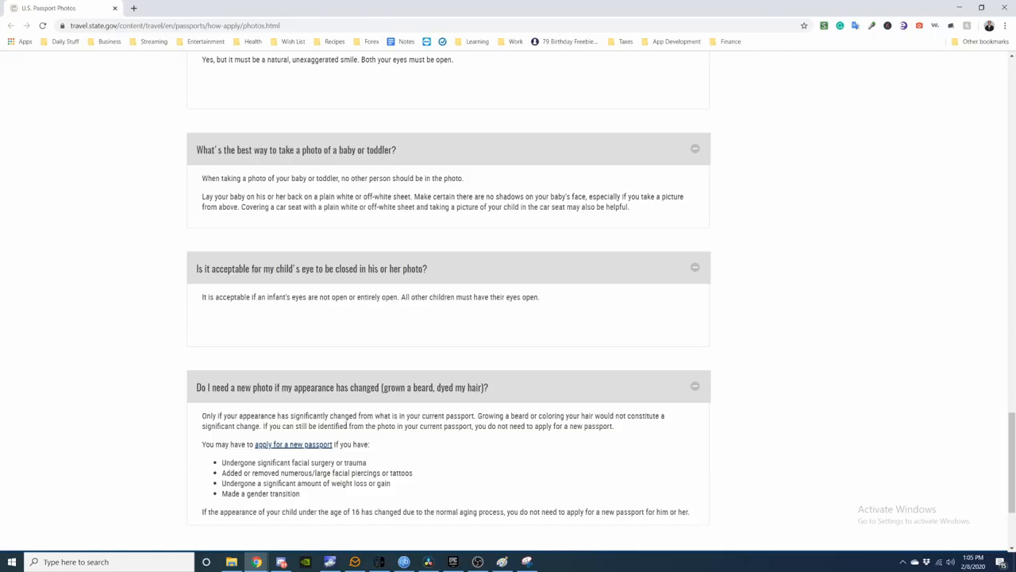
pyautogui.moveTo(529, 467)
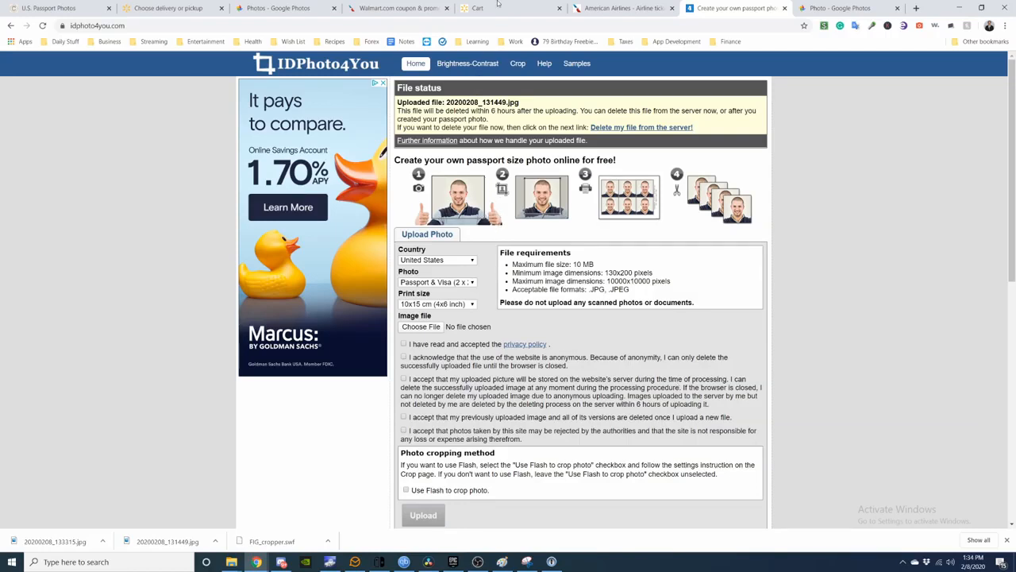
# Step: Switch to the Walmart Photo cart holding the $7.44 passport sheet
pyautogui.click(477, 8)
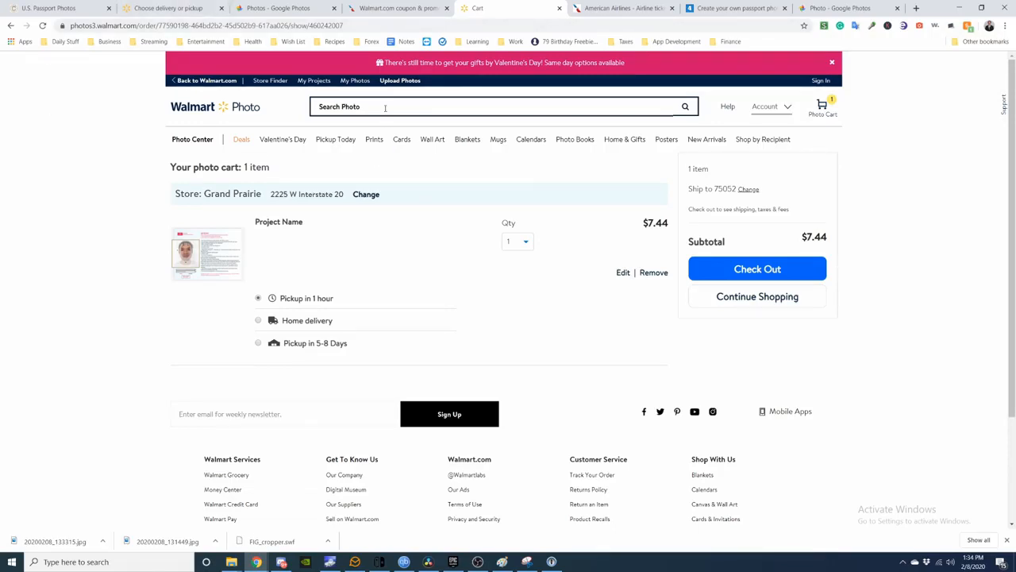
# Step: Remove the existing project from the cart and start a 1 Hour Prints order
pyautogui.click(492, 106)
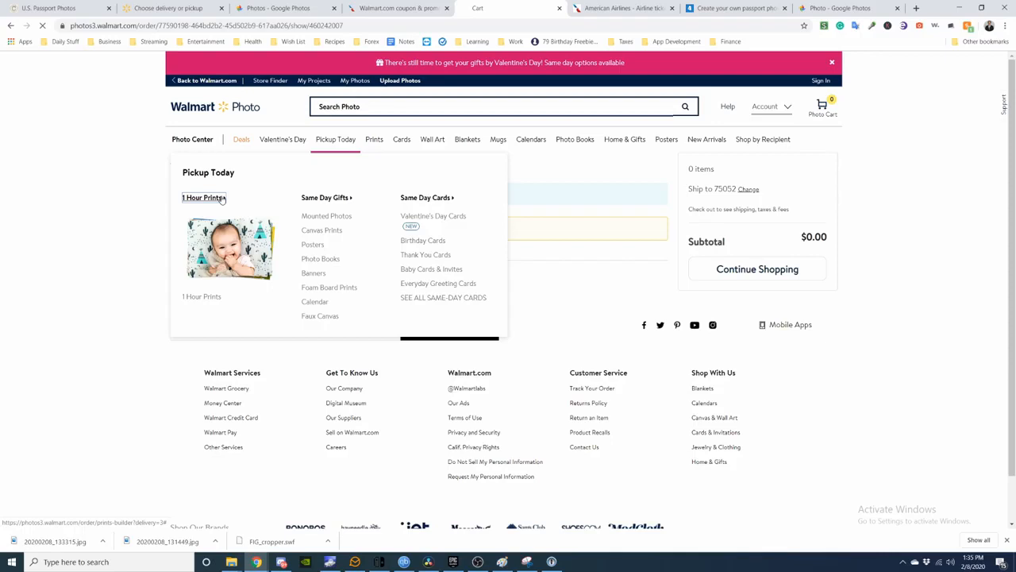
pyautogui.click(203, 197)
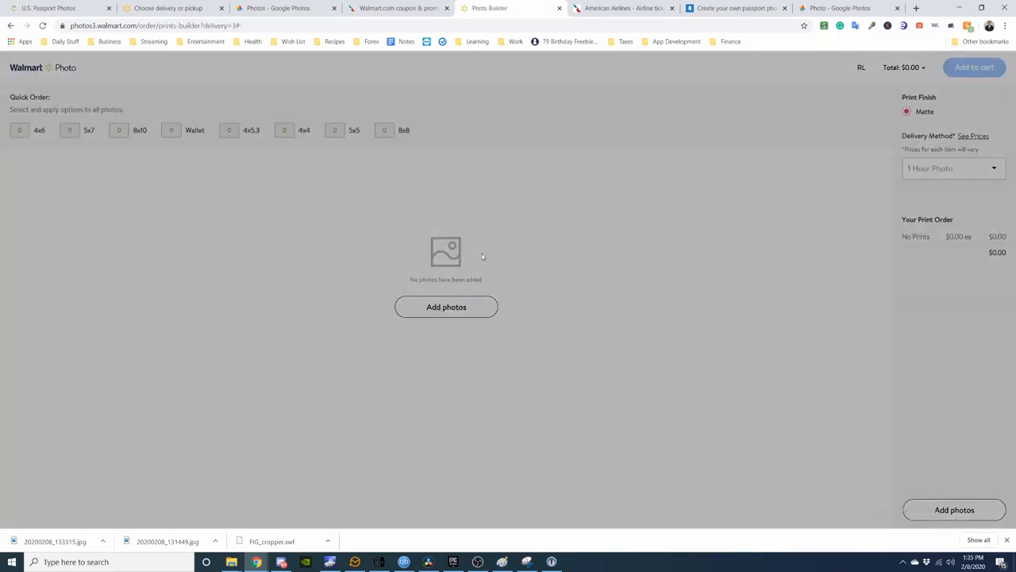
# Step: Upload the downloaded passport sheet as a single $0.25 4x6 print, then return to IDPhoto4You
pyautogui.click(446, 306)
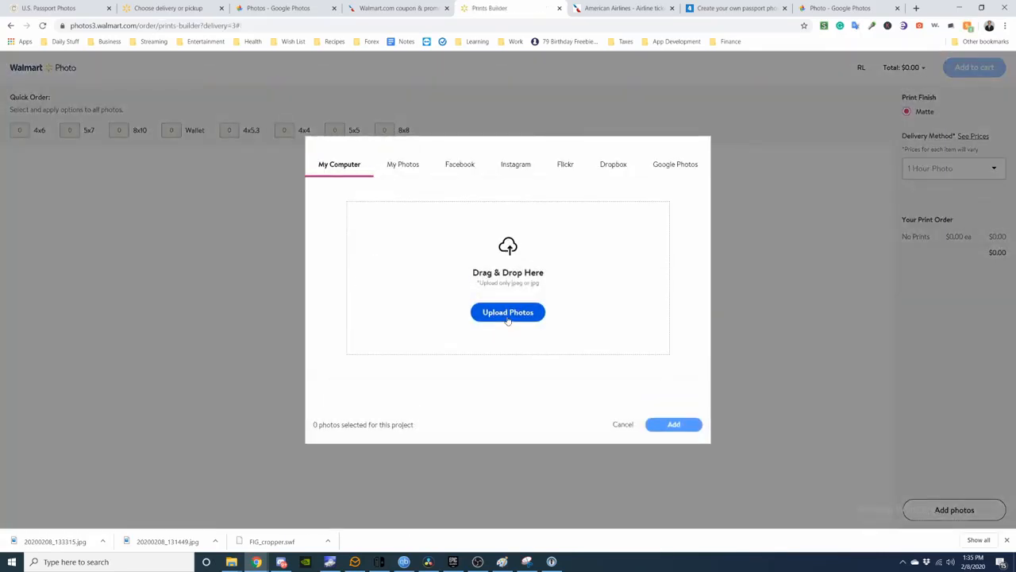
pyautogui.click(507, 312)
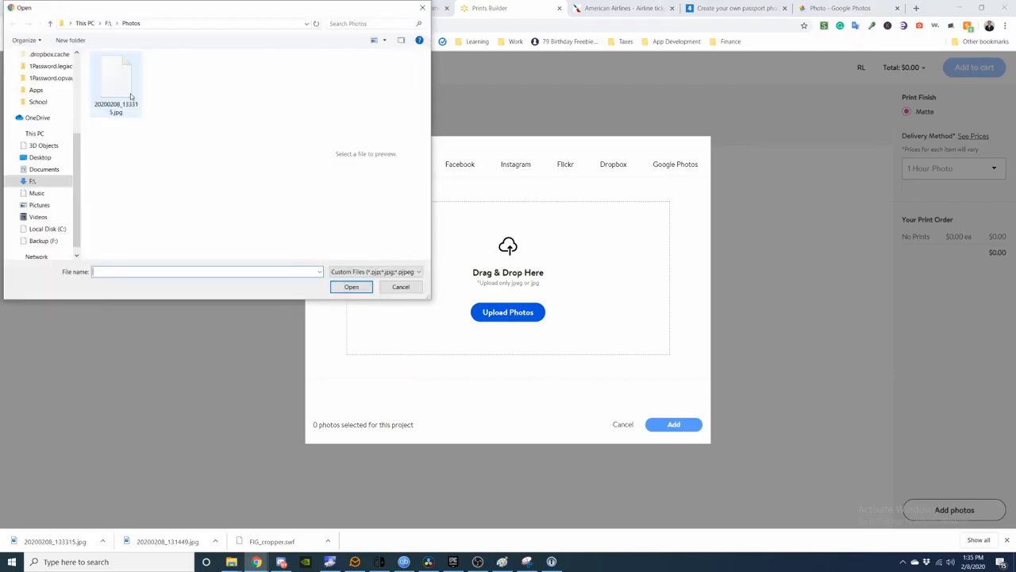
pyautogui.click(351, 287)
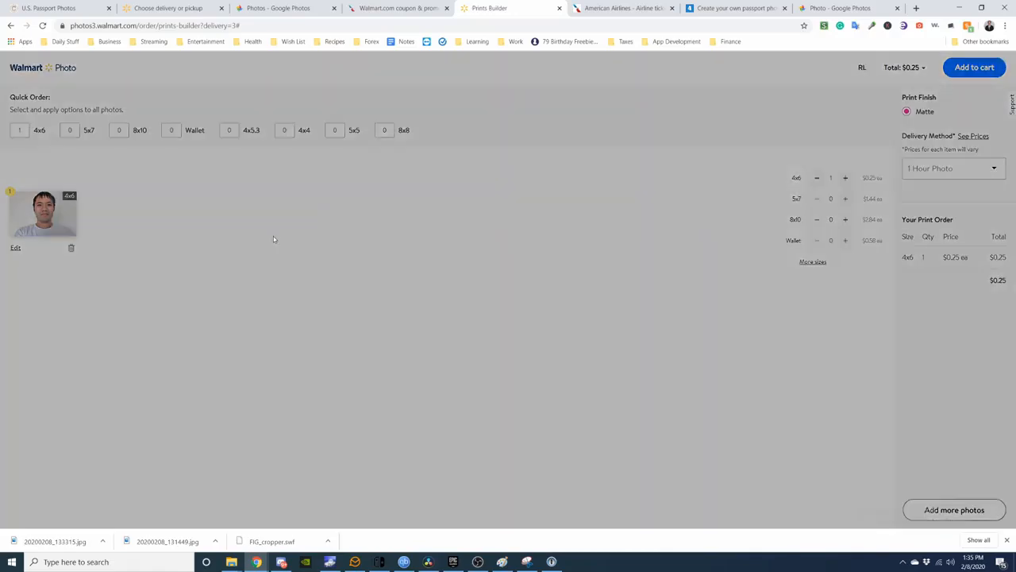
pyautogui.click(735, 8)
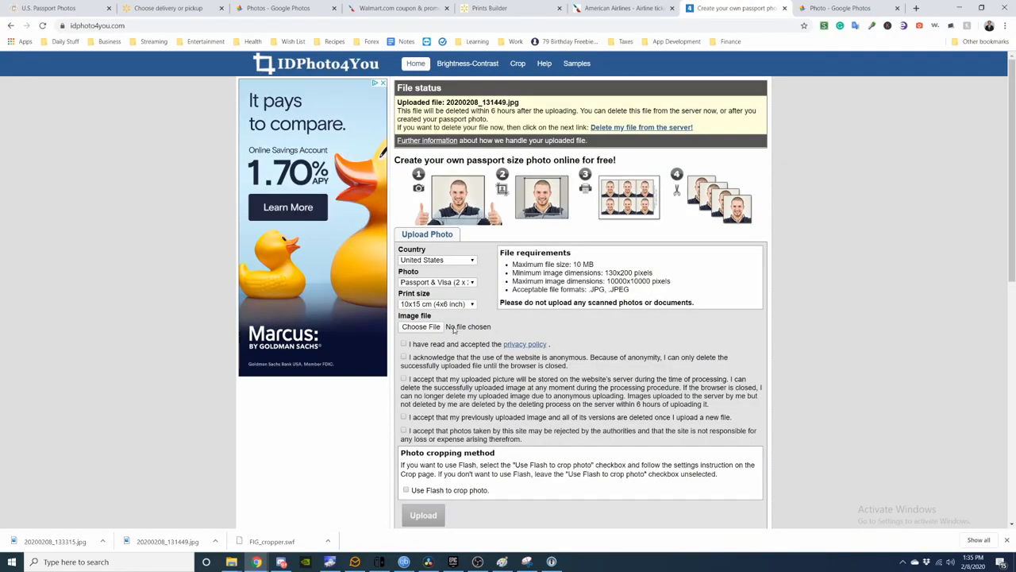
# Step: Choose the new selfie file, tick the consent boxes, and upload it
pyautogui.click(421, 326)
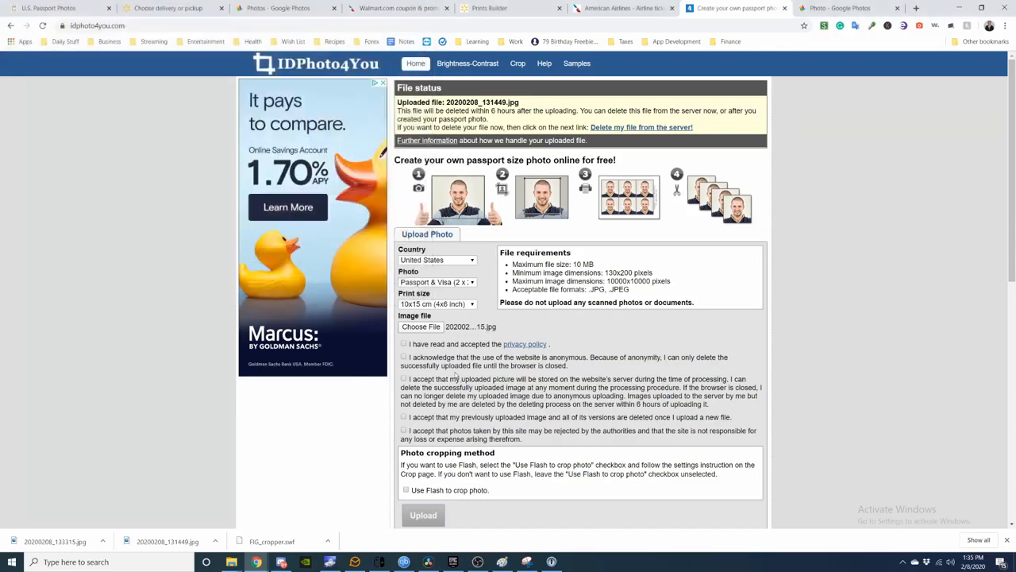
pyautogui.click(404, 344)
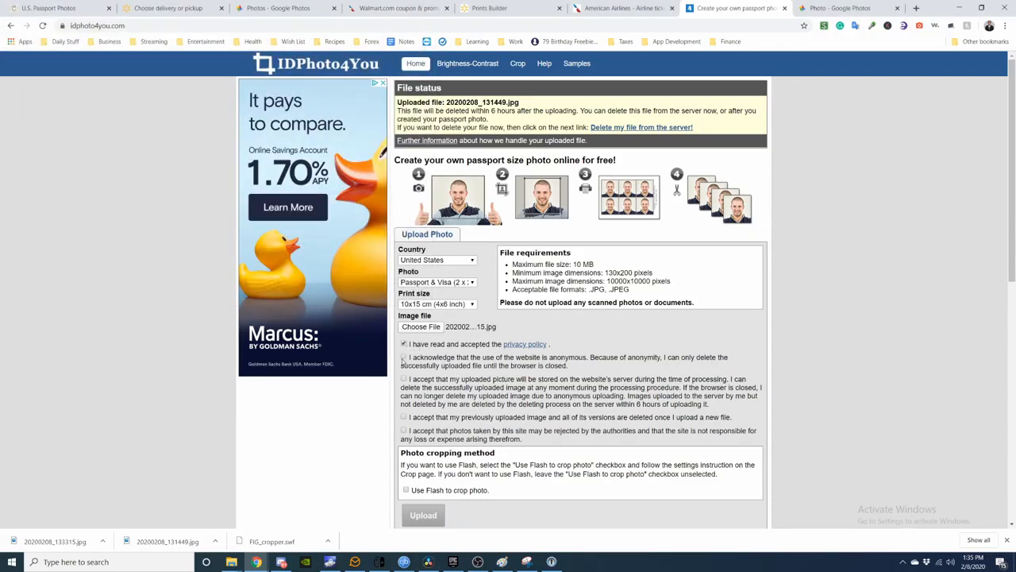
pyautogui.click(403, 416)
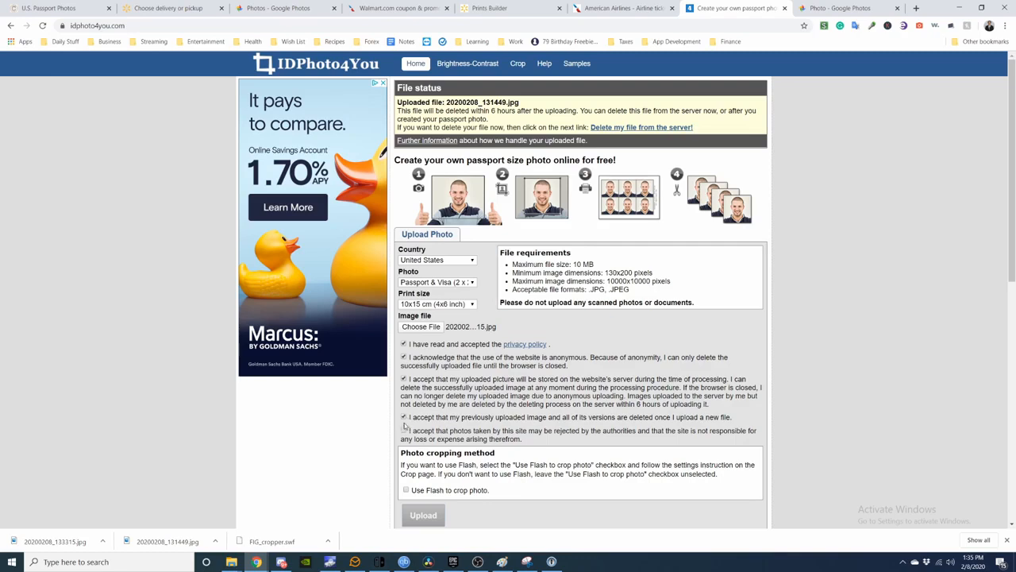
pyautogui.click(403, 430)
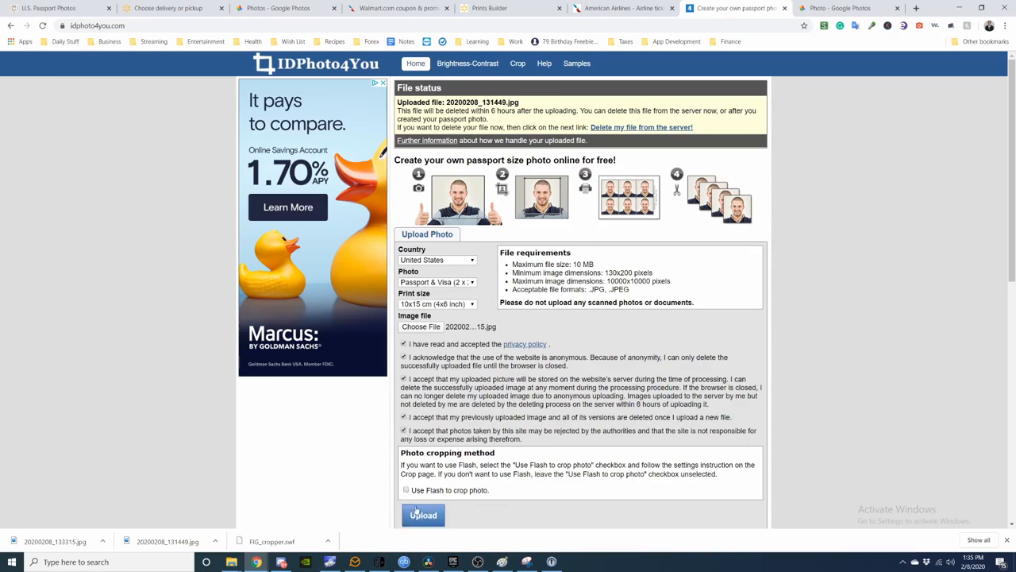
pyautogui.click(467, 63)
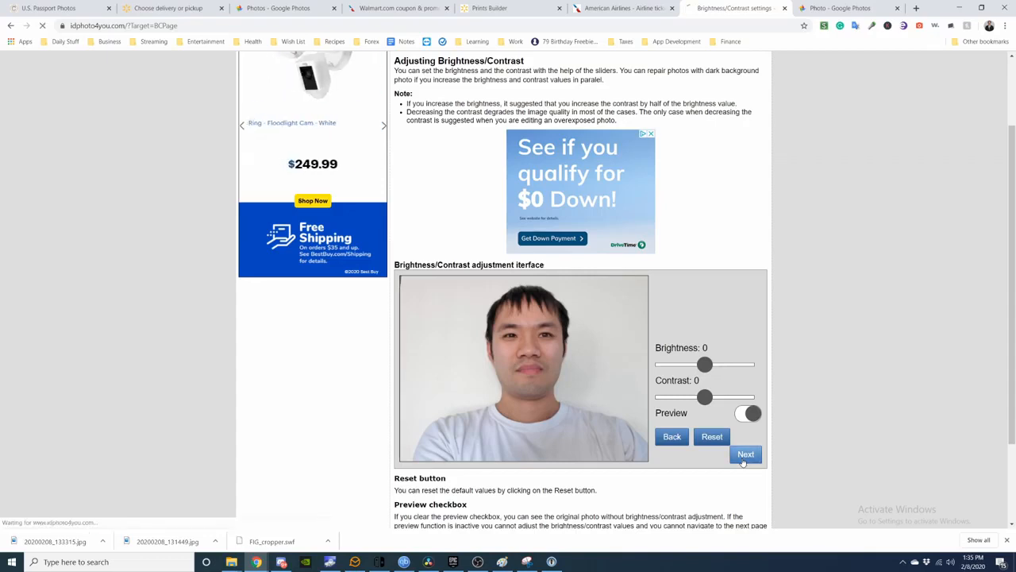
# Step: Skip brightness changes and enlarge the crop frame to fit the head between chin and crown guides
pyautogui.click(745, 453)
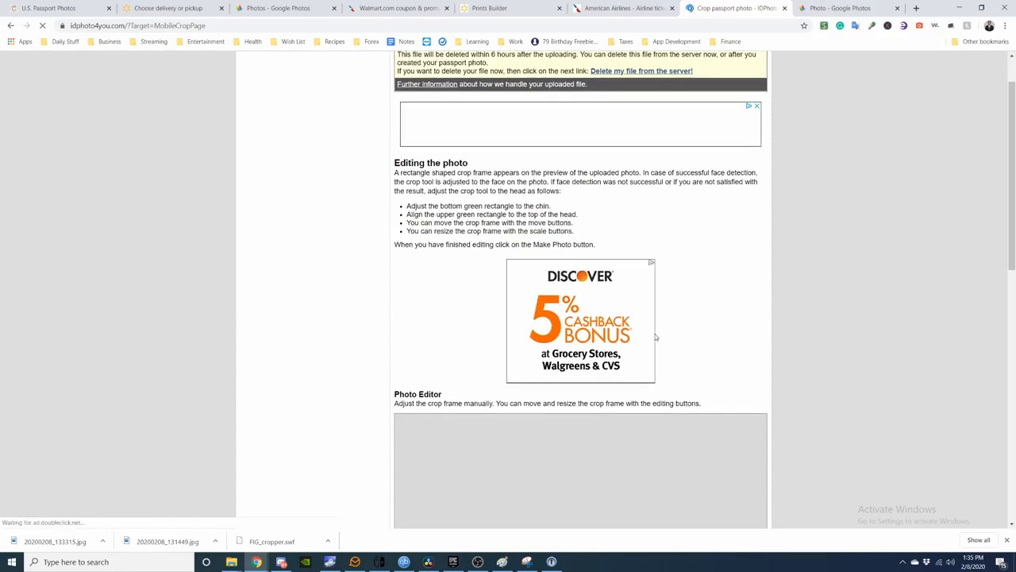
pyautogui.scroll(-3)
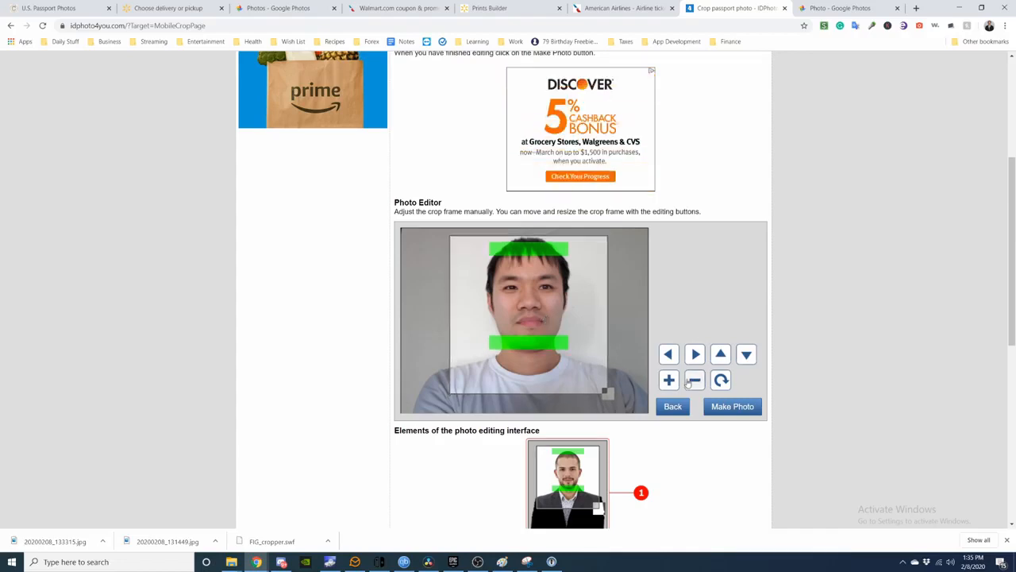
pyautogui.click(668, 379)
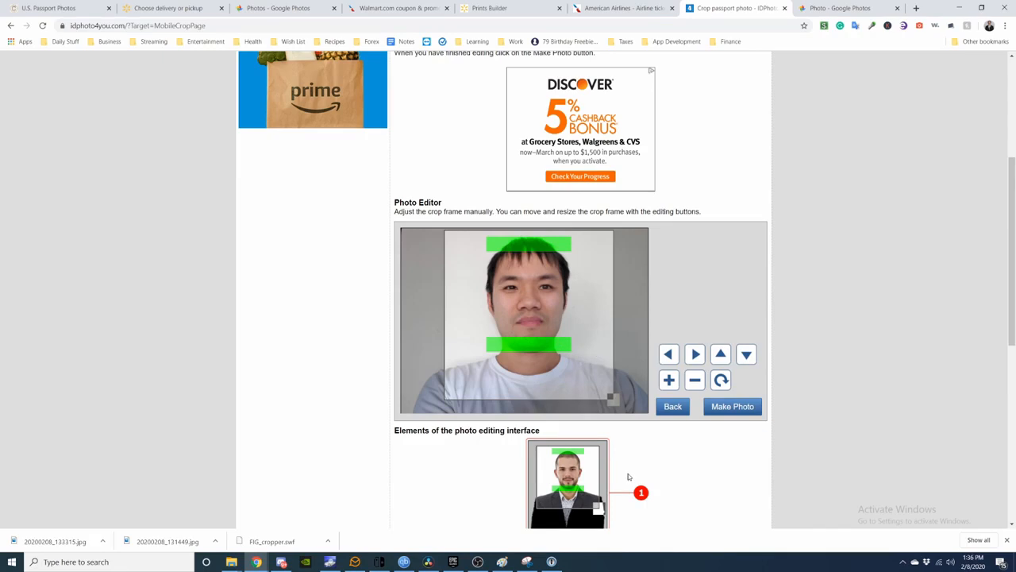
pyautogui.moveTo(717, 487)
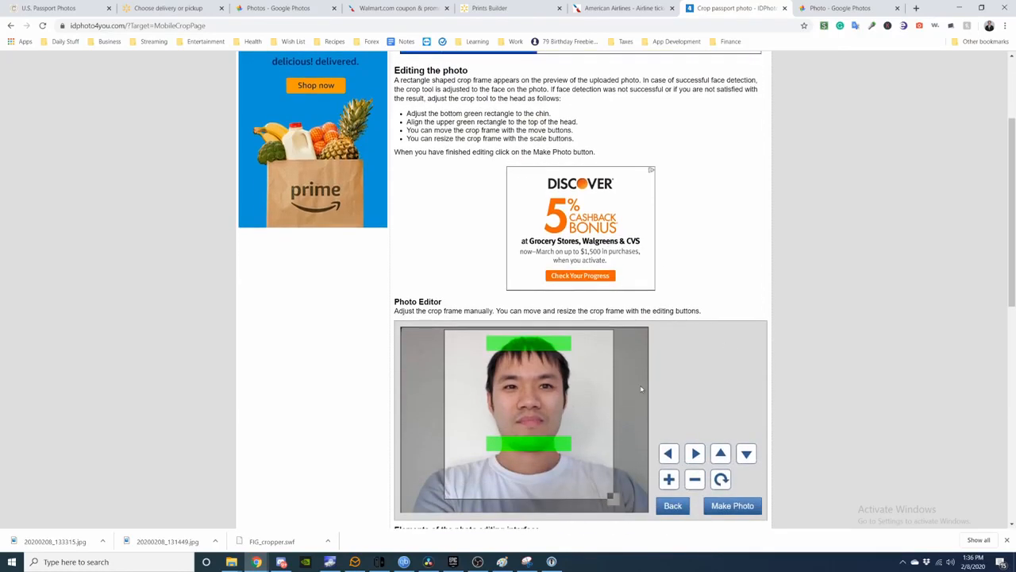
pyautogui.scroll(-3)
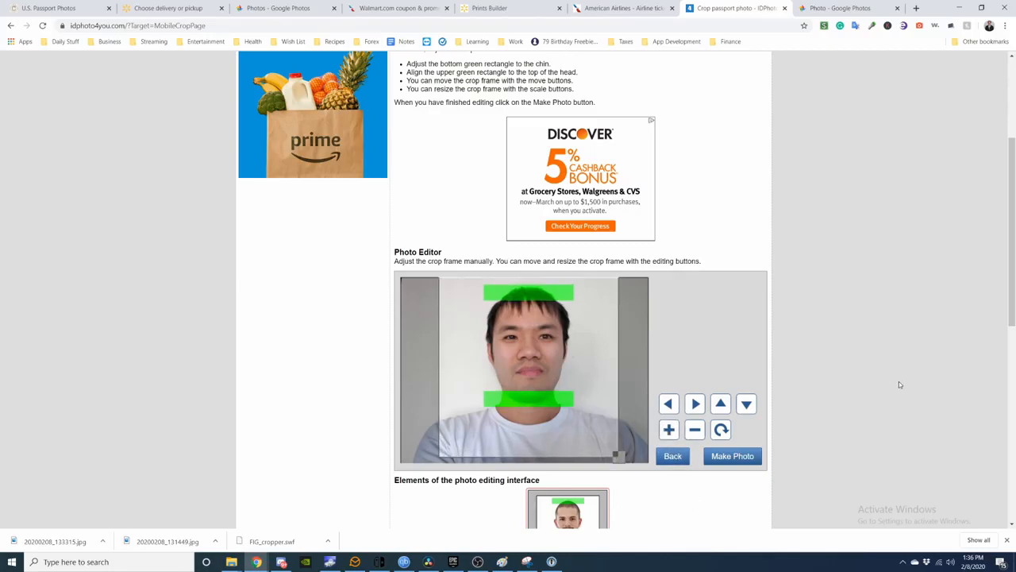
pyautogui.scroll(-3)
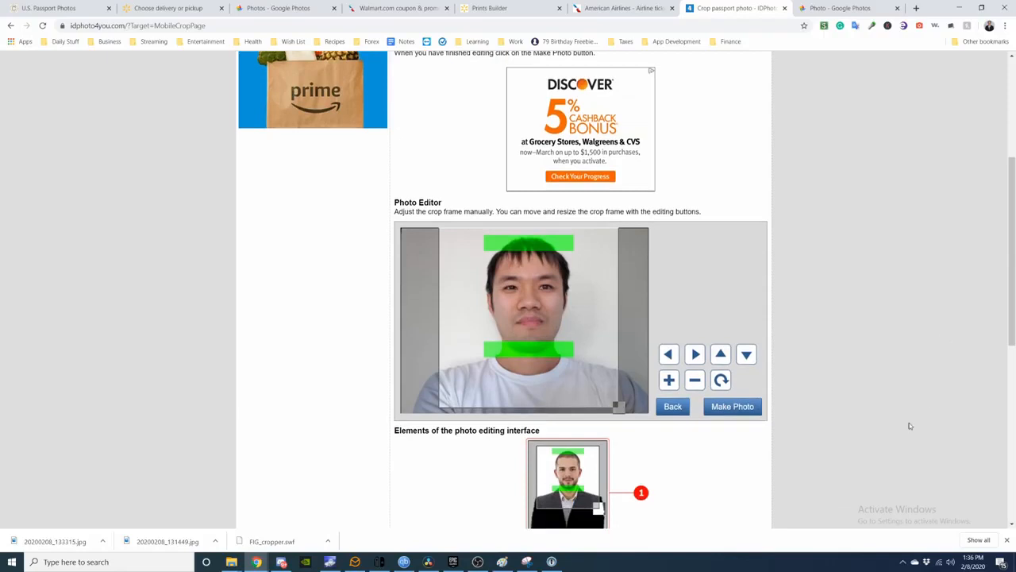
pyautogui.moveTo(450, 371)
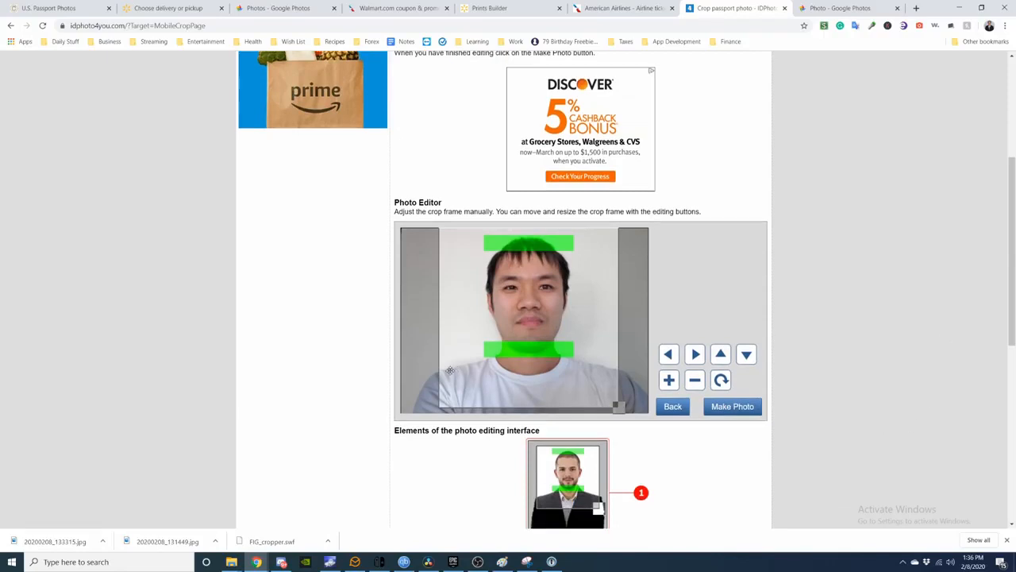
pyautogui.moveTo(762, 411)
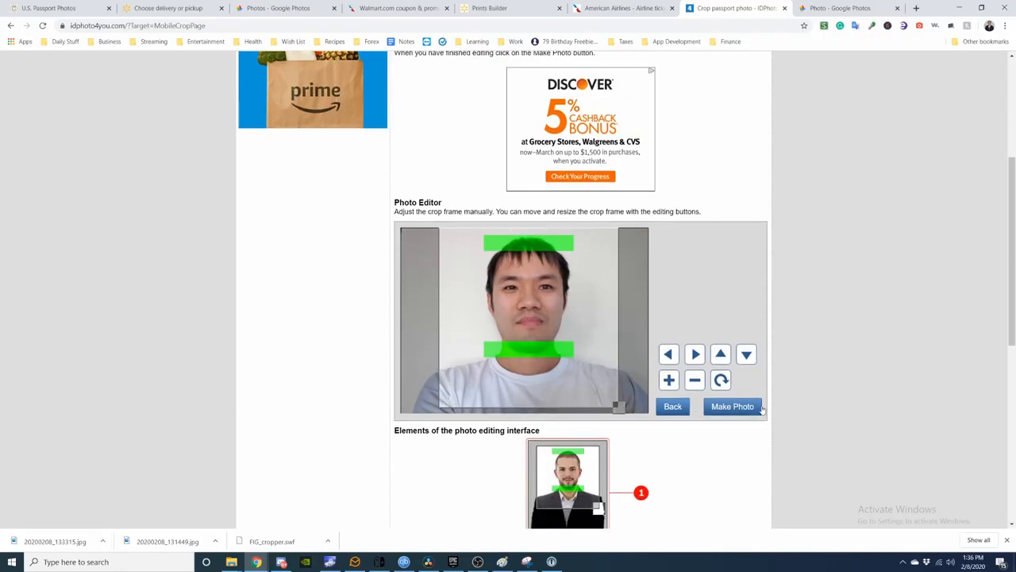
pyautogui.scroll(-3)
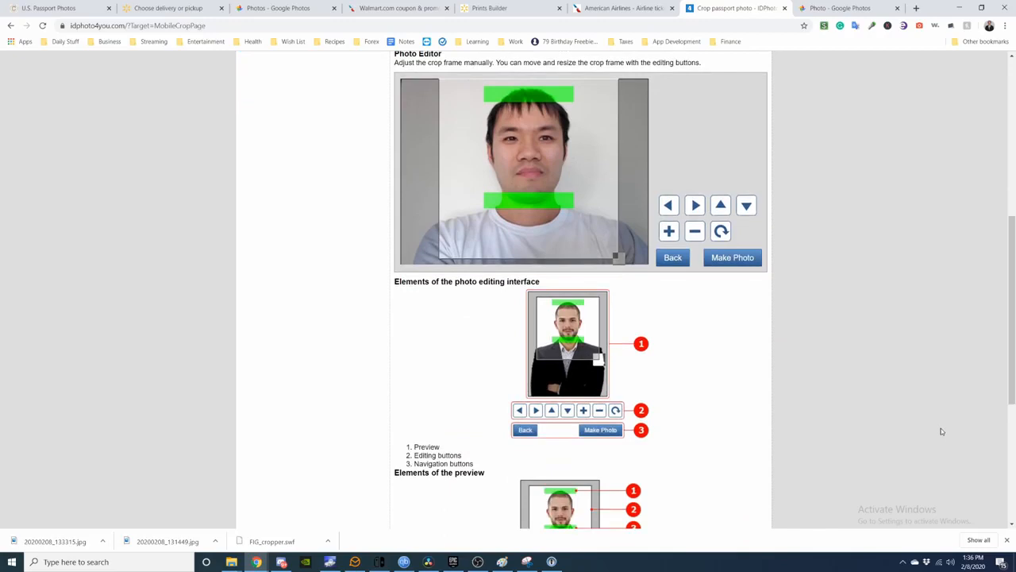
pyautogui.scroll(-3)
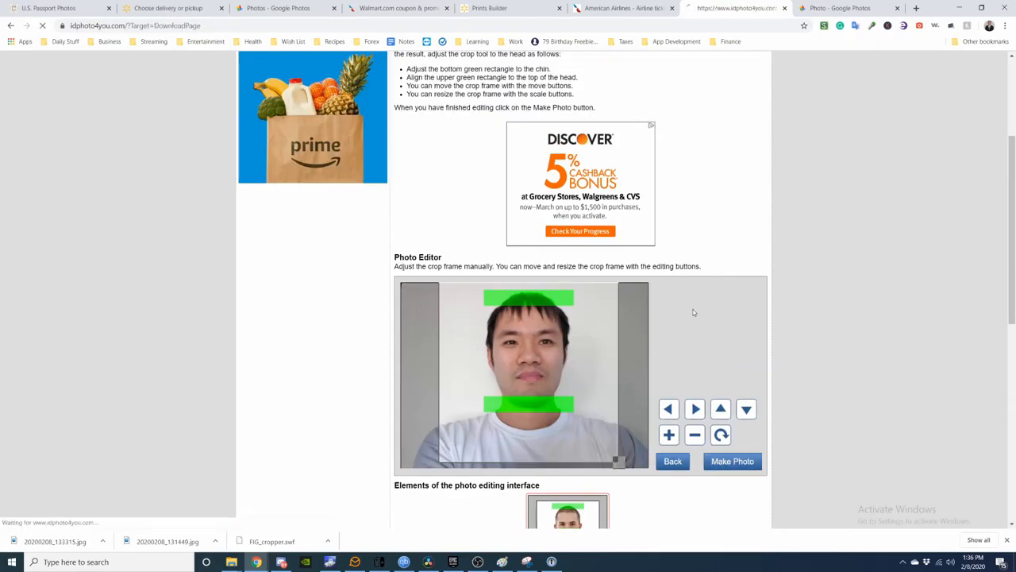
# Step: Generate the four-up US passport photo sheet from the crop with Make Photo
pyautogui.click(731, 461)
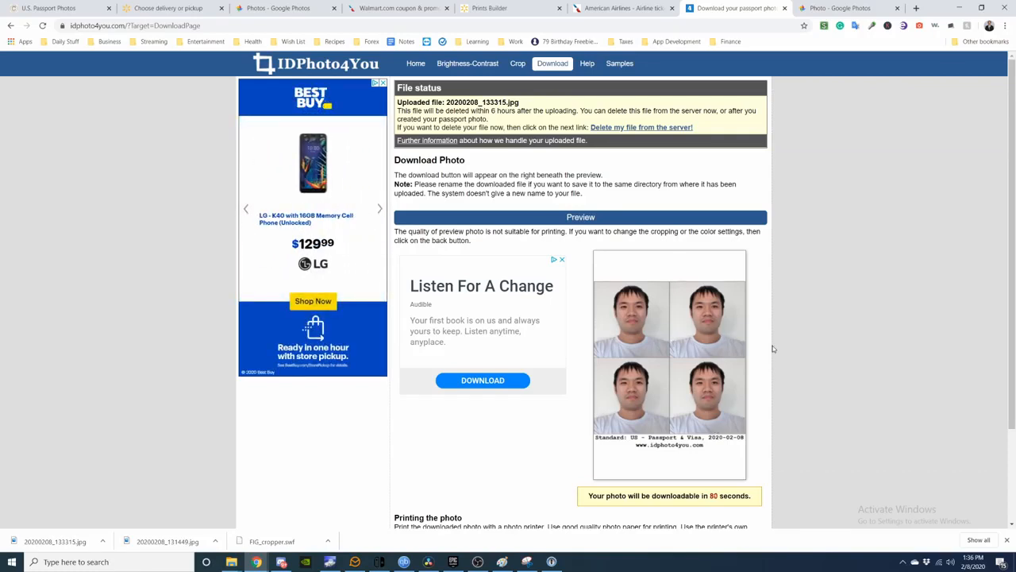
# Step: Scroll to the printing instructions while the download countdown runs
pyautogui.scroll(-3)
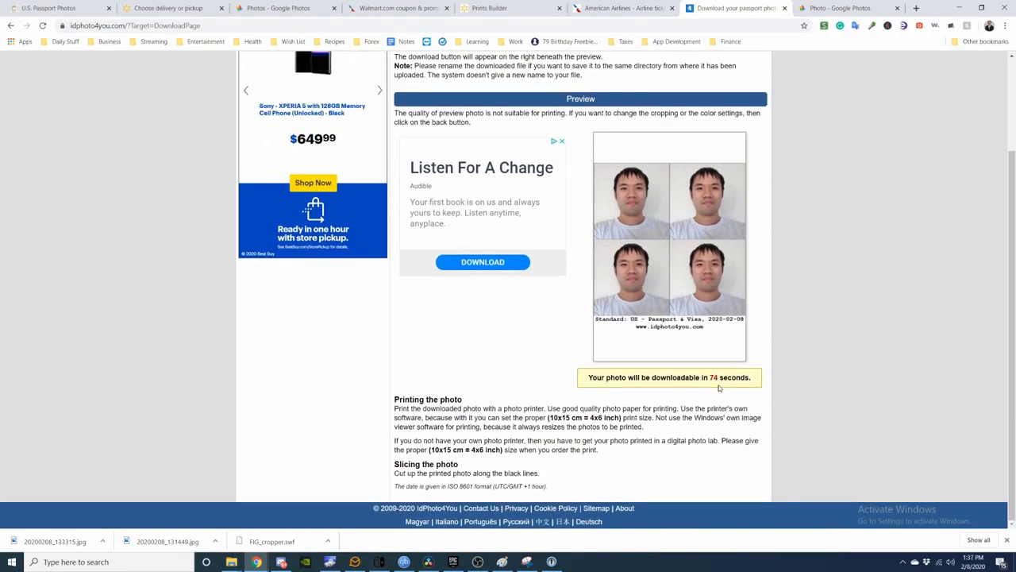
pyautogui.moveTo(566, 390)
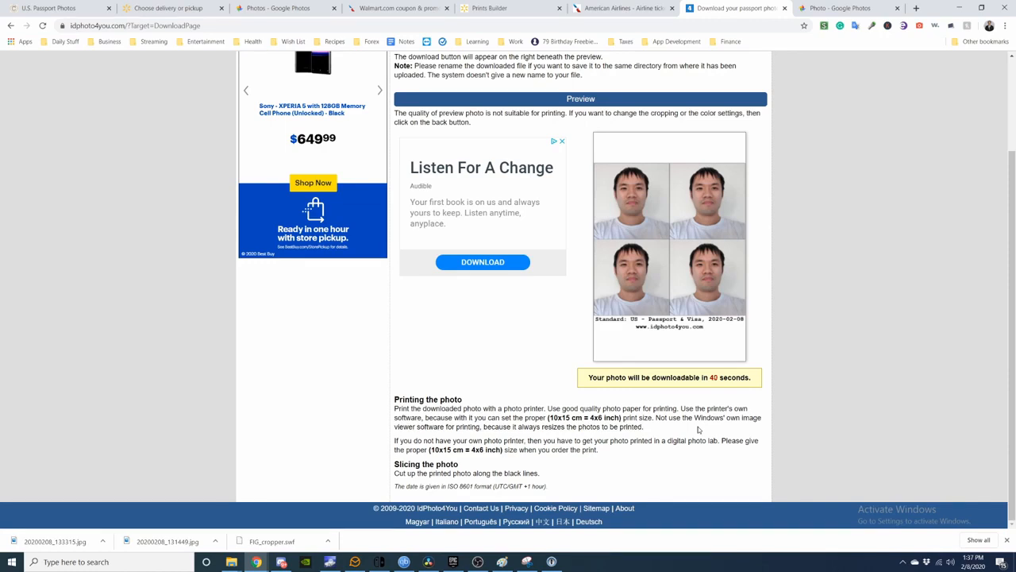
pyautogui.moveTo(668, 434)
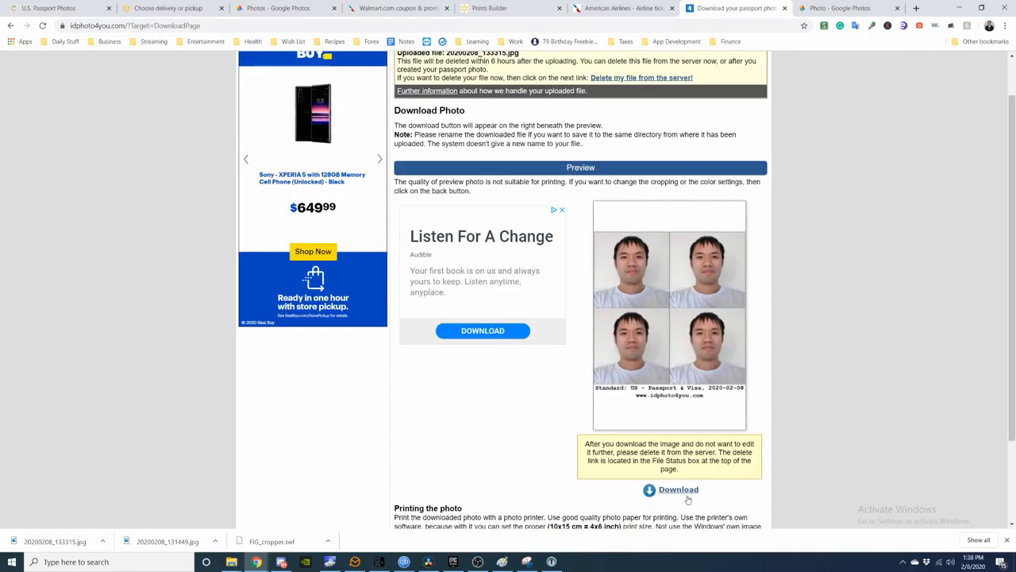
# Step: Download the passport sheet into the Photos folder and return to the Walmart Prints Builder tab
pyautogui.click(678, 488)
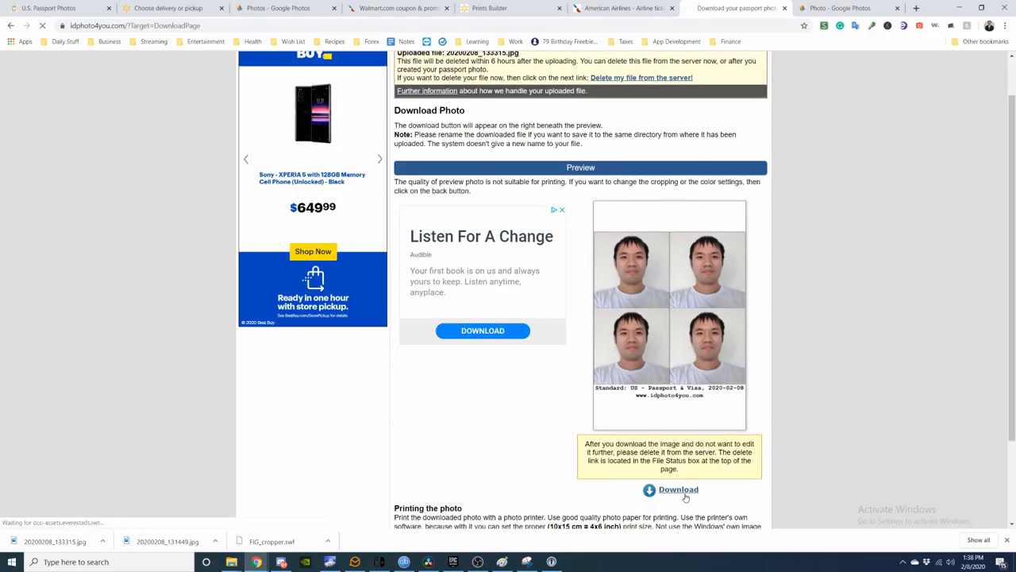
pyautogui.click(678, 489)
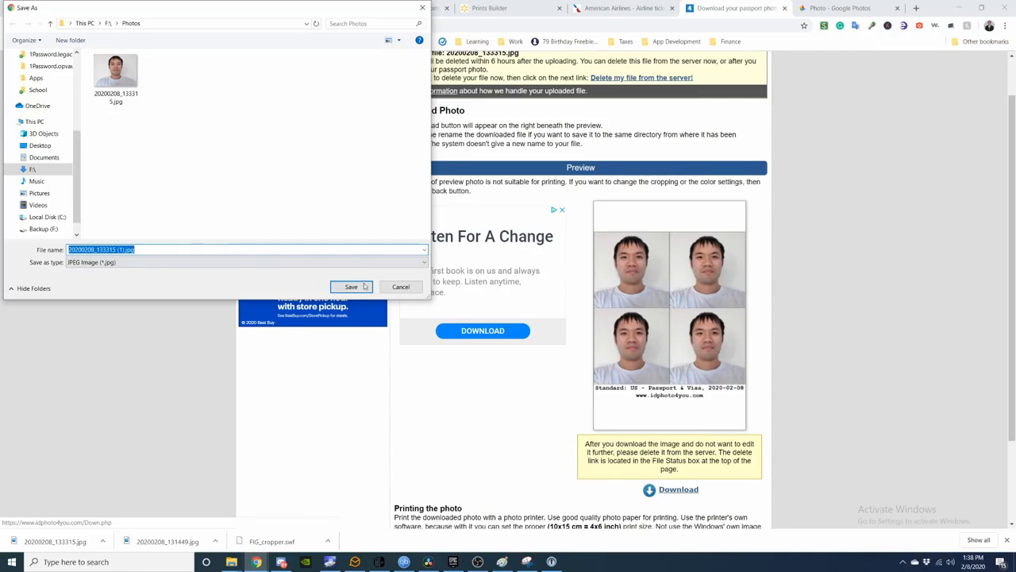
pyautogui.click(350, 287)
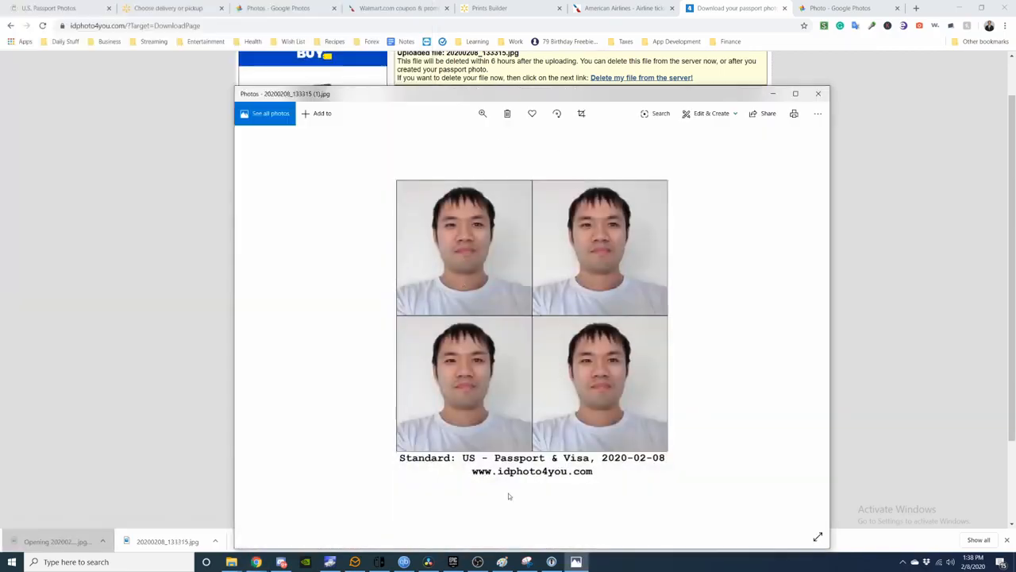
pyautogui.click(490, 8)
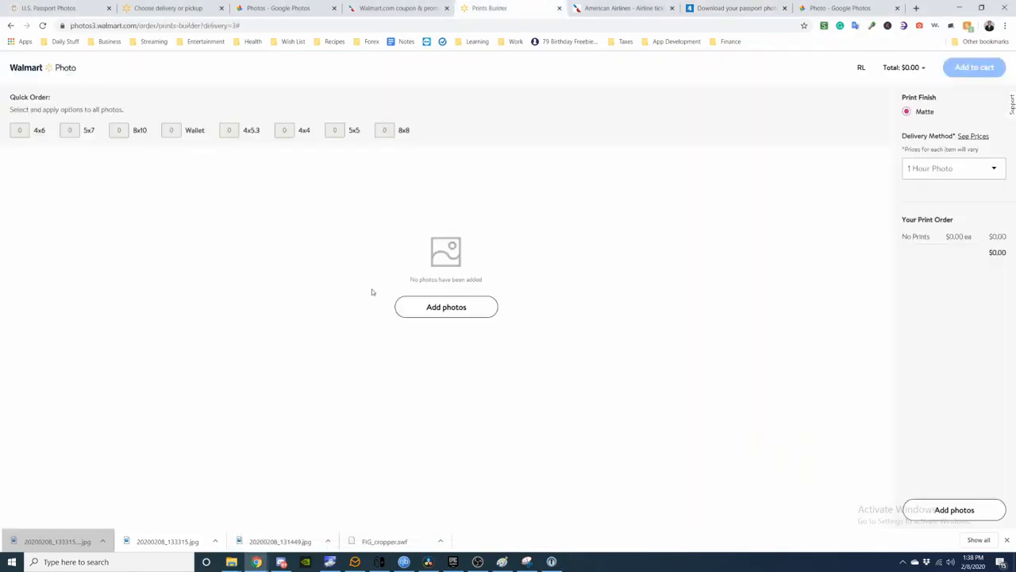
# Step: Upload the passport sheet JPG from the computer to Walmart Photo
pyautogui.click(446, 307)
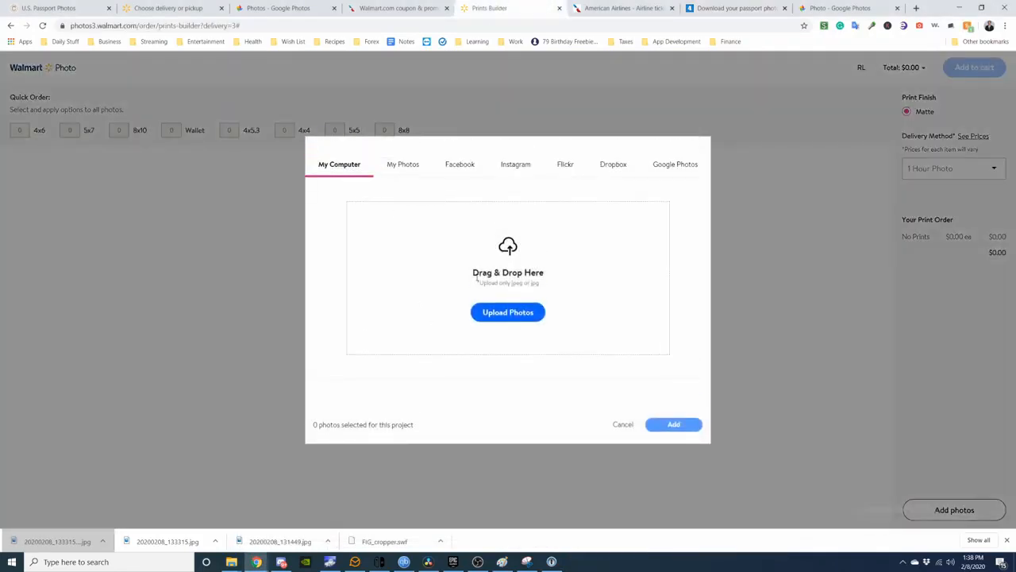
pyautogui.click(507, 311)
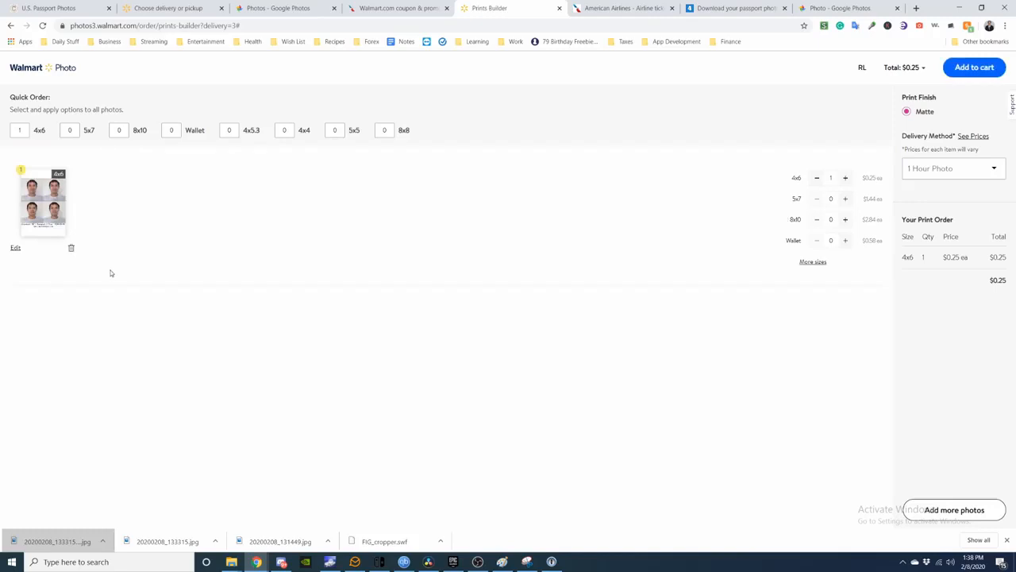
pyautogui.click(15, 247)
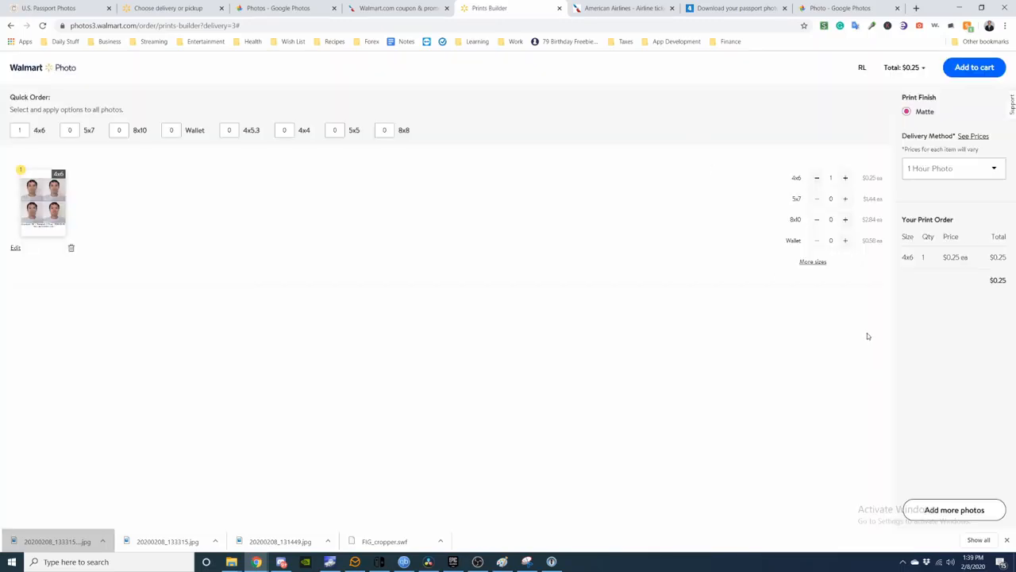
# Step: Add four 4x6 prints with 1 Hour Photo pickup to the cart
pyautogui.click(845, 177)
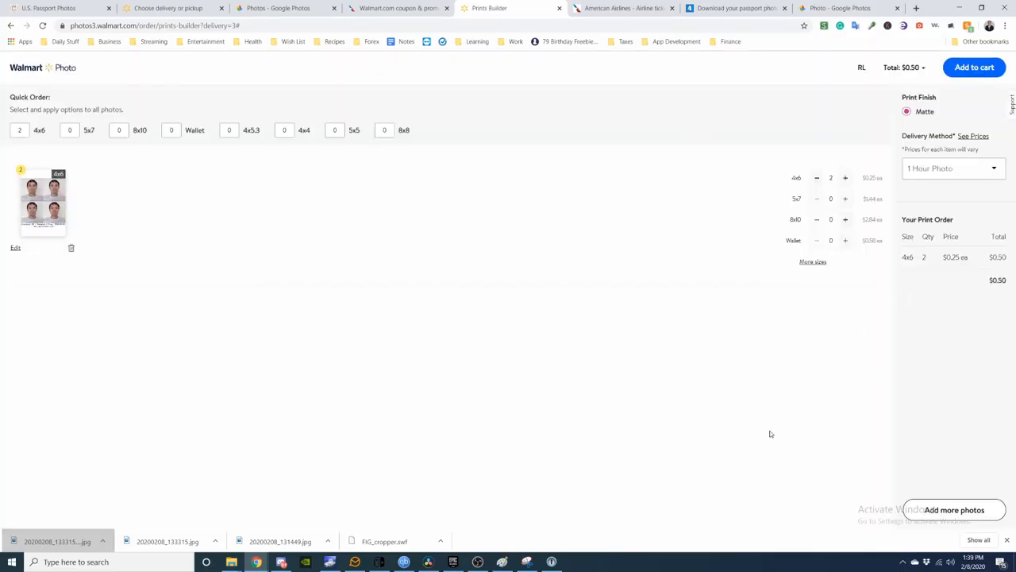
pyautogui.moveTo(950, 75)
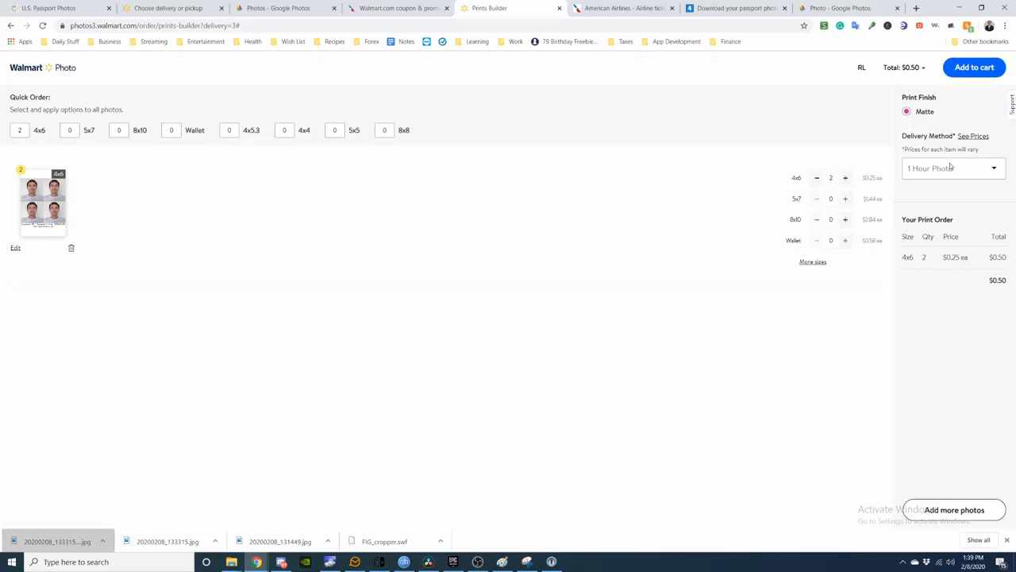
pyautogui.click(952, 168)
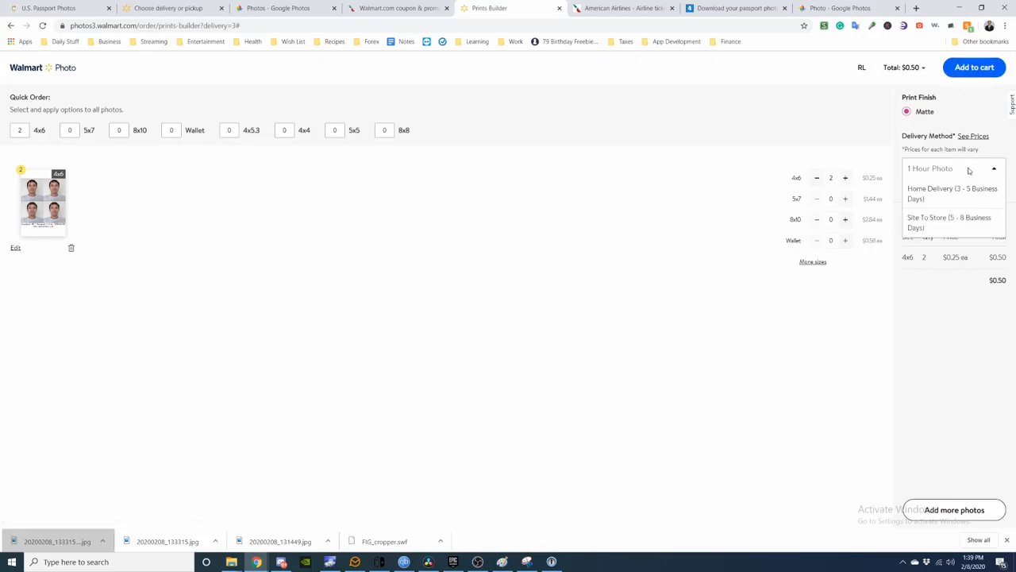
pyautogui.click(969, 169)
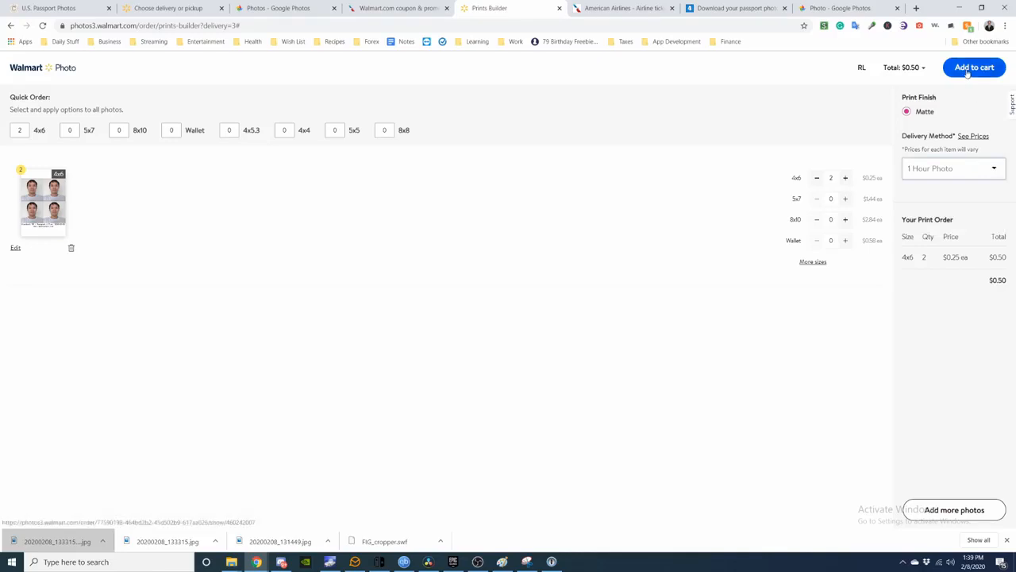
pyautogui.click(974, 67)
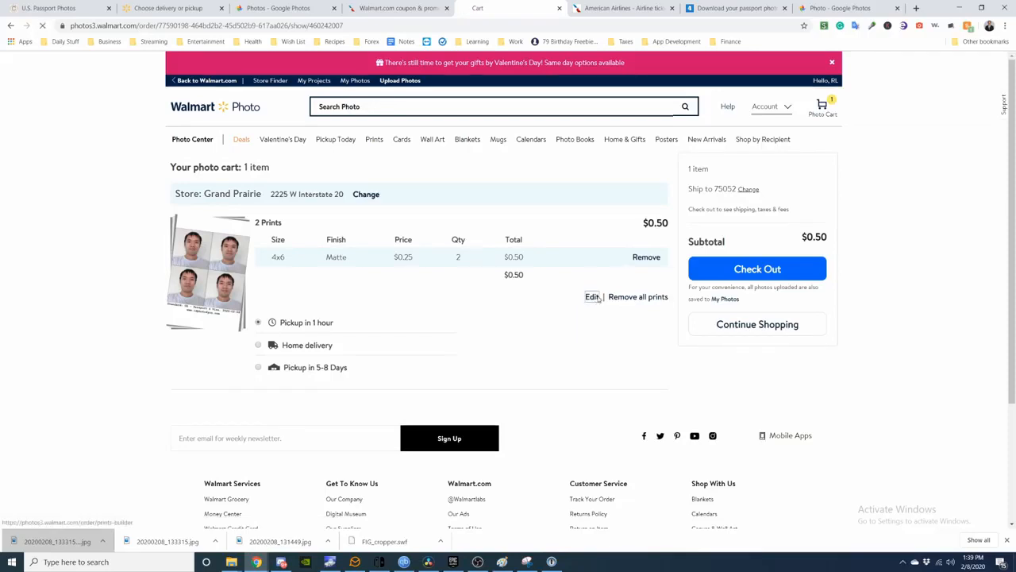
pyautogui.click(592, 296)
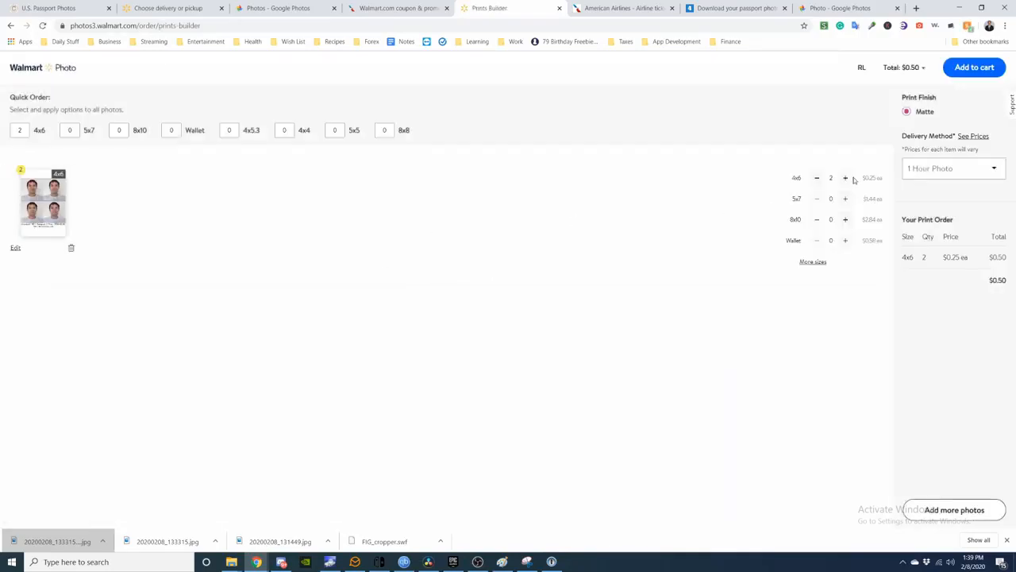
pyautogui.click(845, 177)
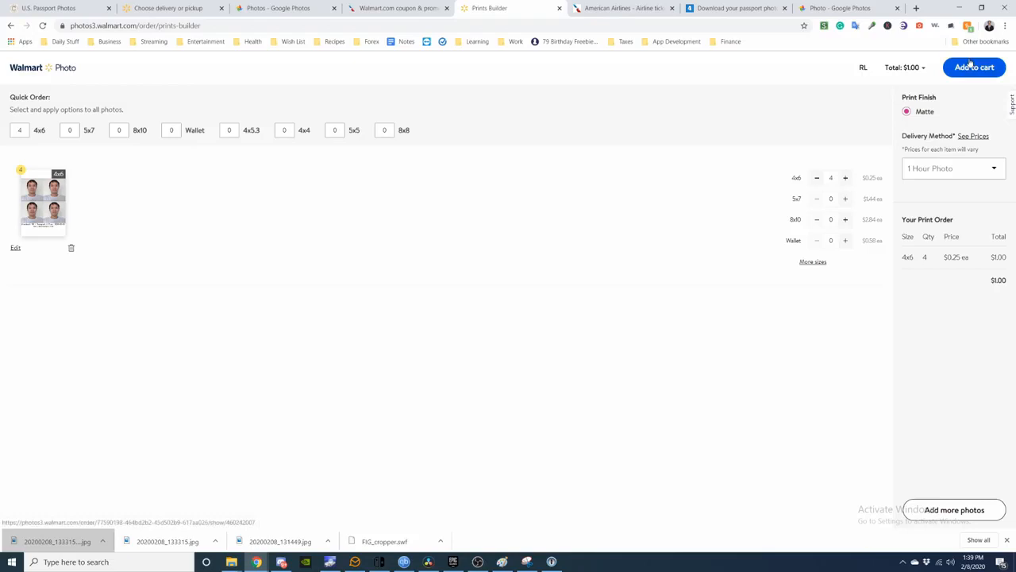
pyautogui.click(974, 66)
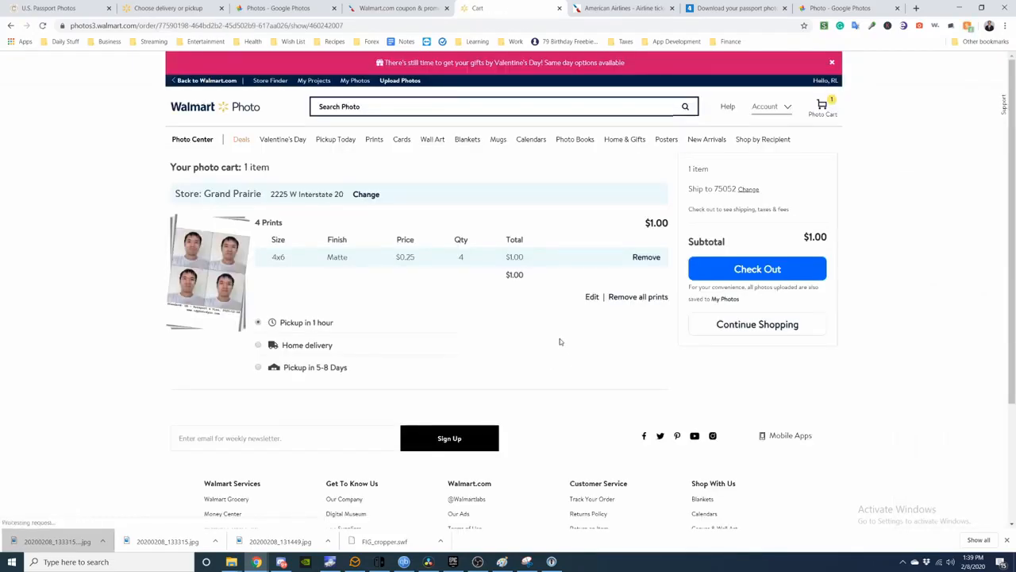
pyautogui.moveTo(464, 317)
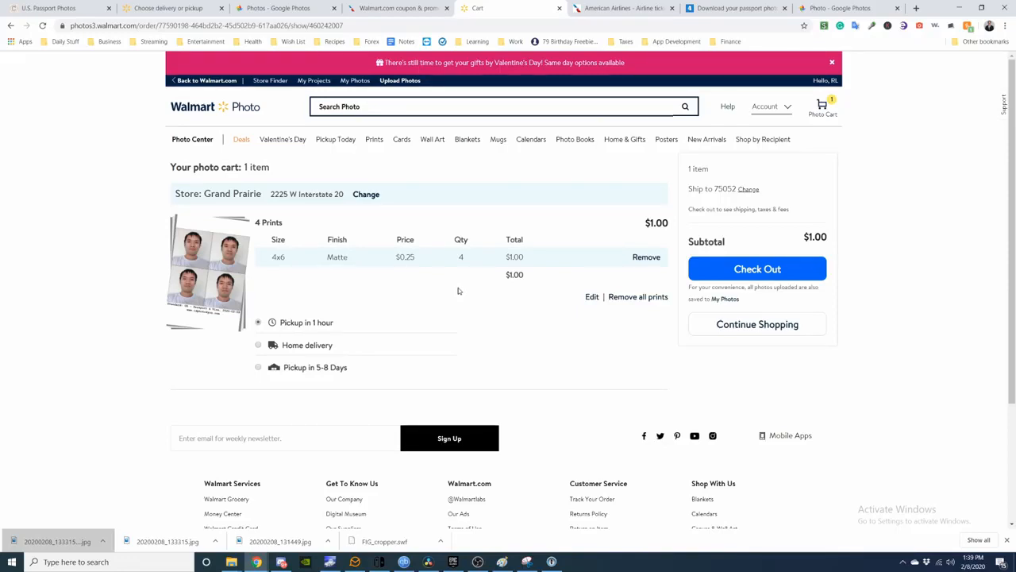
pyautogui.moveTo(476, 297)
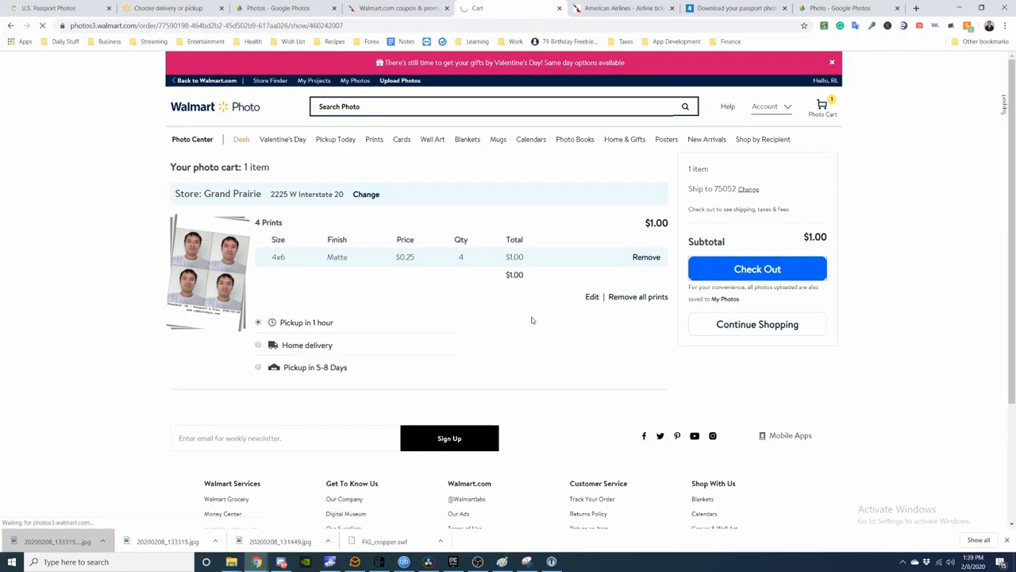
# Step: Check out, confirming Grand Prairie pickup details and the prefilled pickup person
pyautogui.click(757, 269)
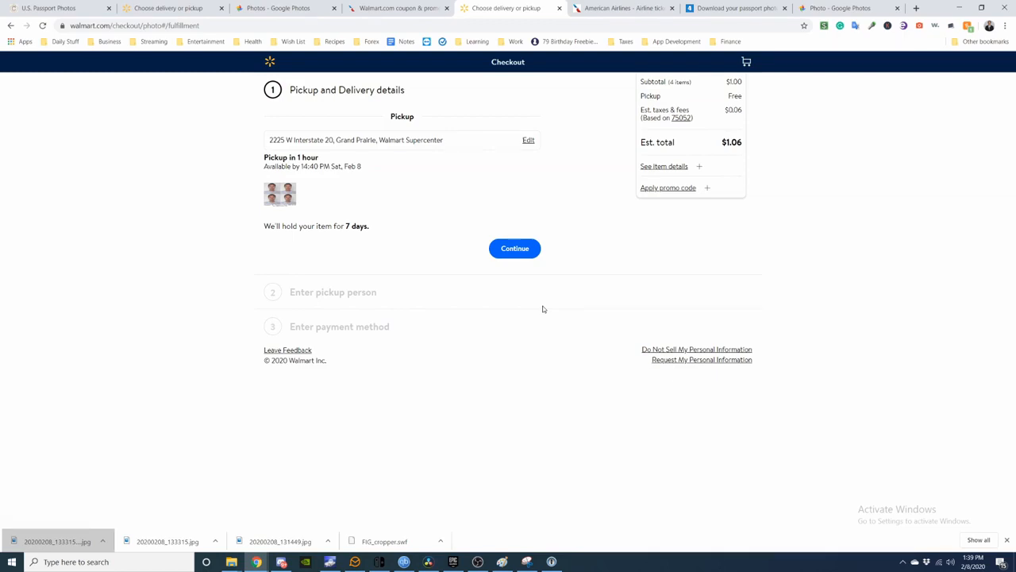
pyautogui.moveTo(528, 263)
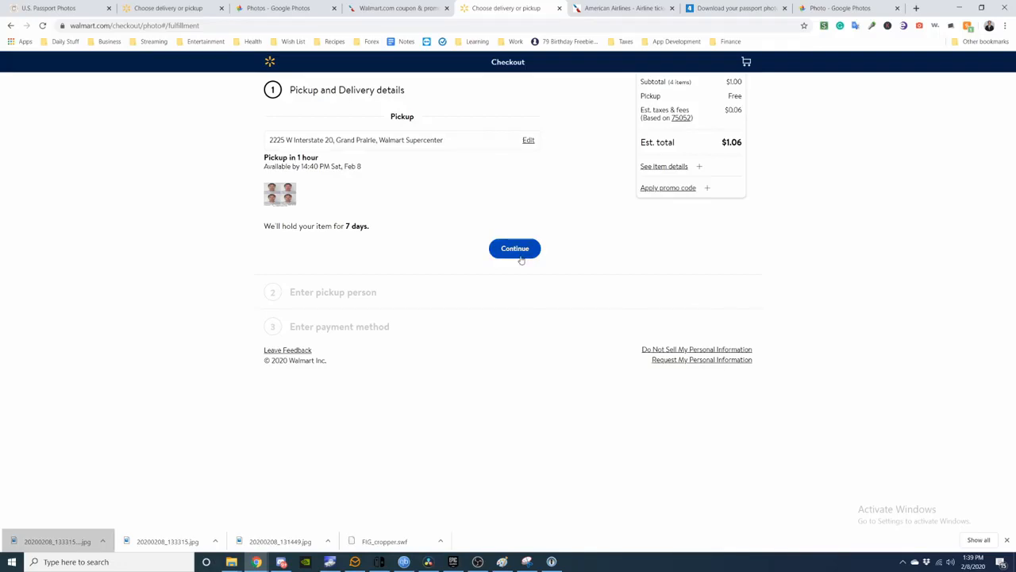
pyautogui.click(515, 248)
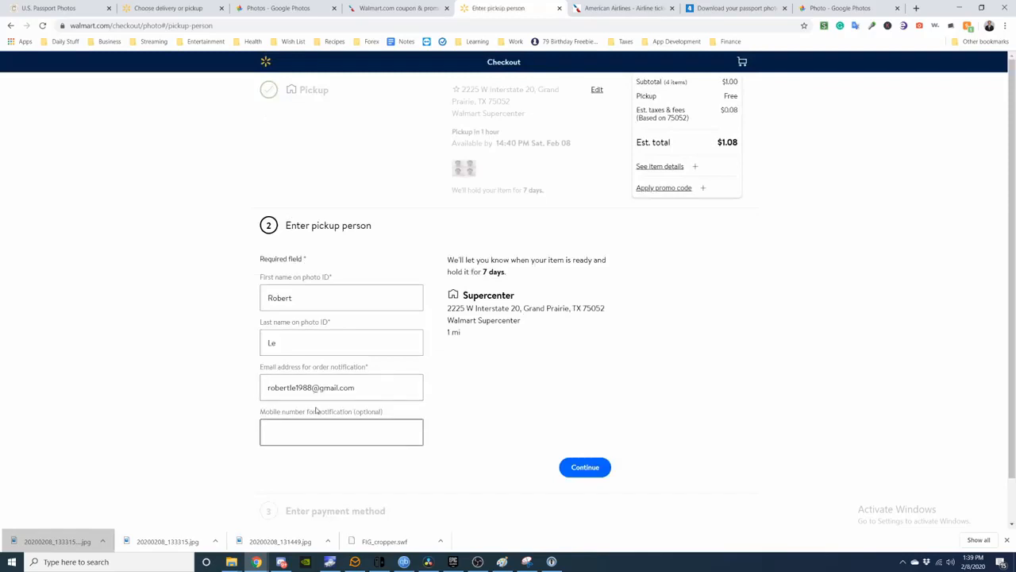
pyautogui.click(342, 297)
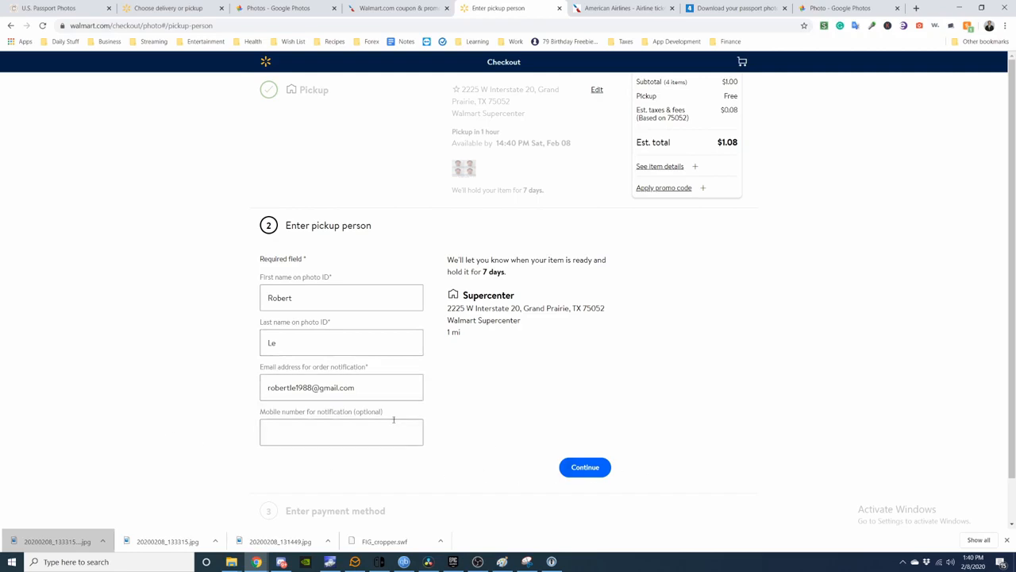
pyautogui.moveTo(699, 436)
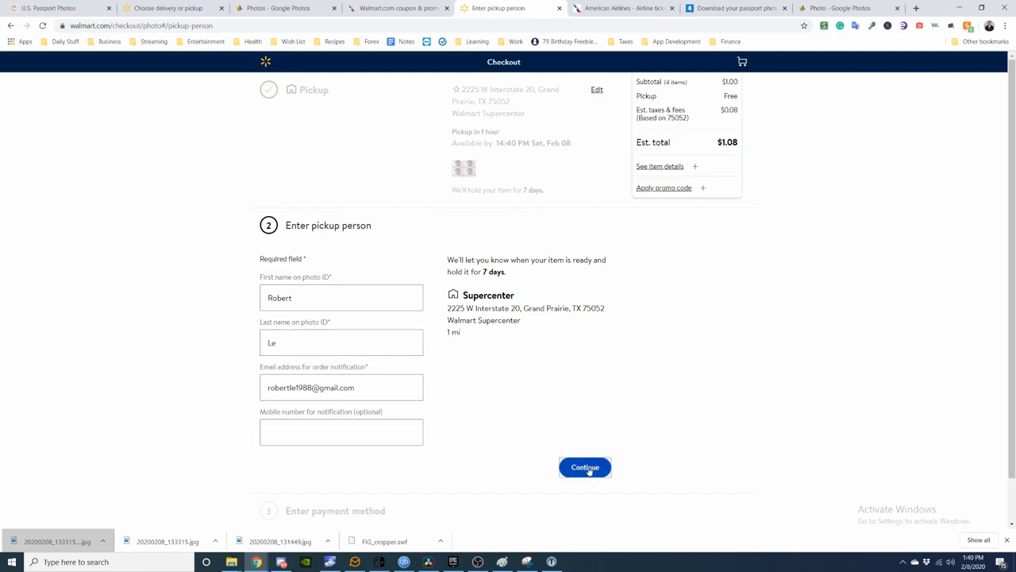
pyautogui.click(585, 467)
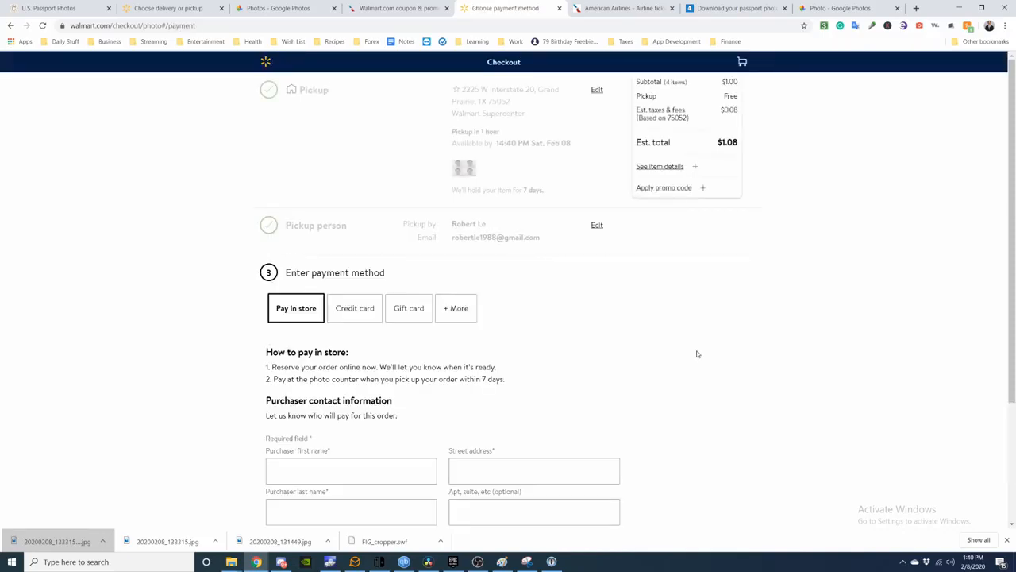
pyautogui.moveTo(668, 319)
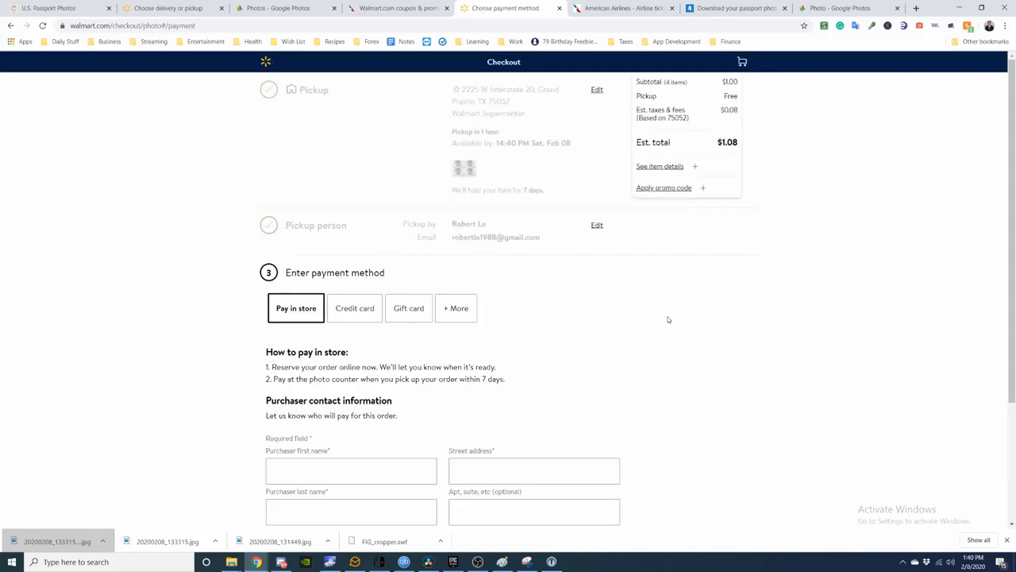
# Step: Review the order and place it, reaching the $1.08 thank-you confirmation
pyautogui.scroll(-3)
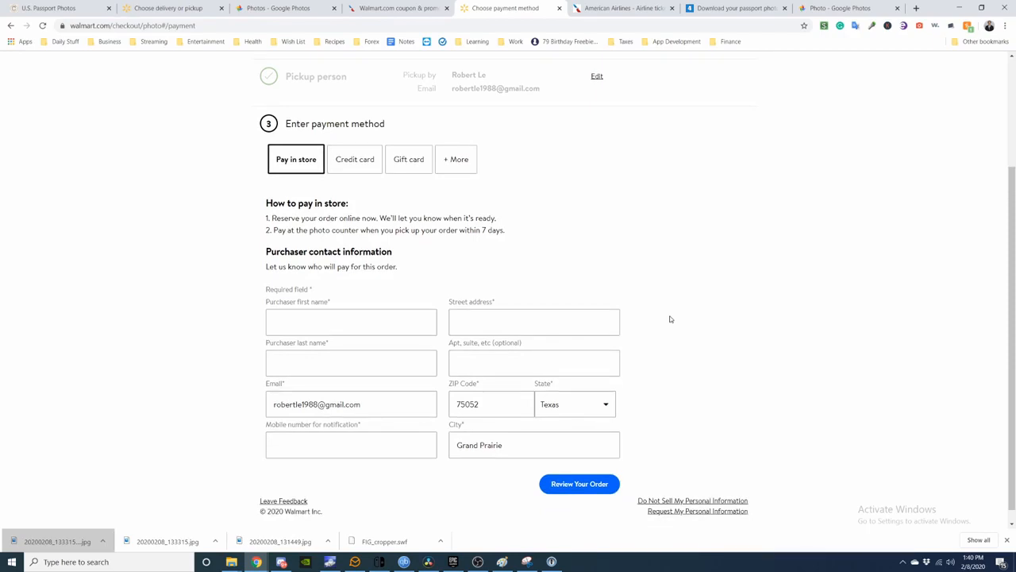
pyautogui.click(579, 483)
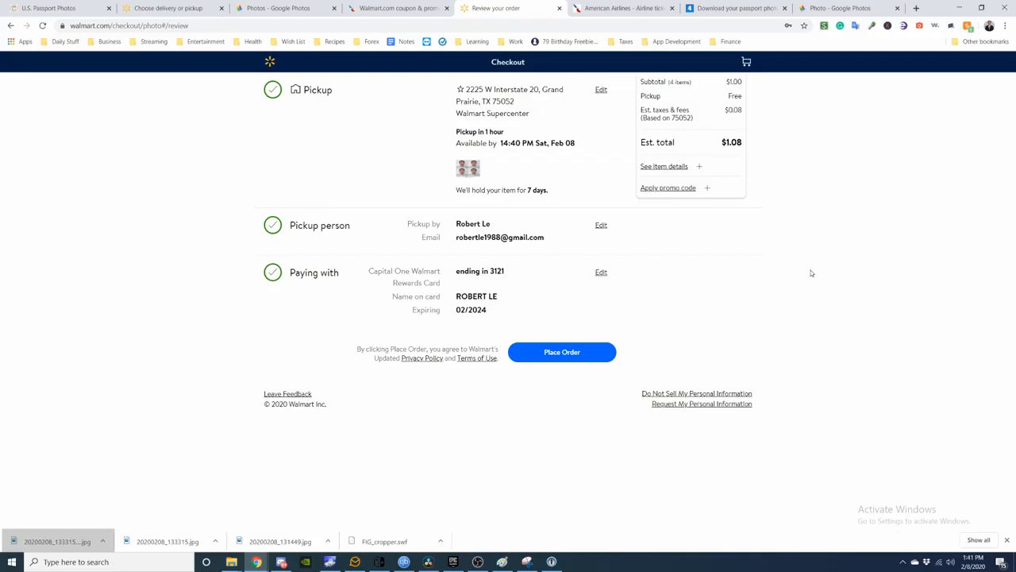
pyautogui.click(562, 351)
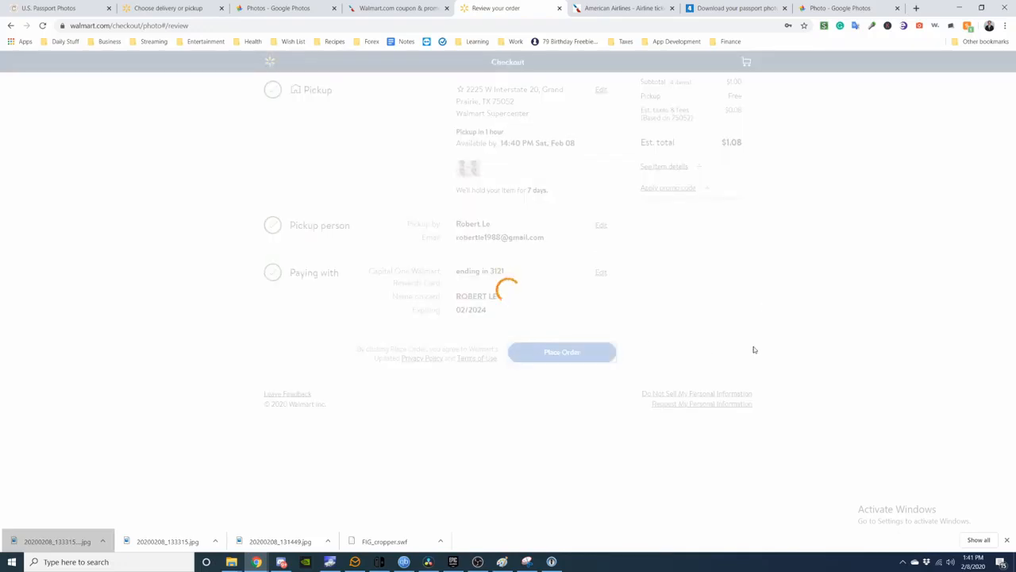
pyautogui.click(561, 351)
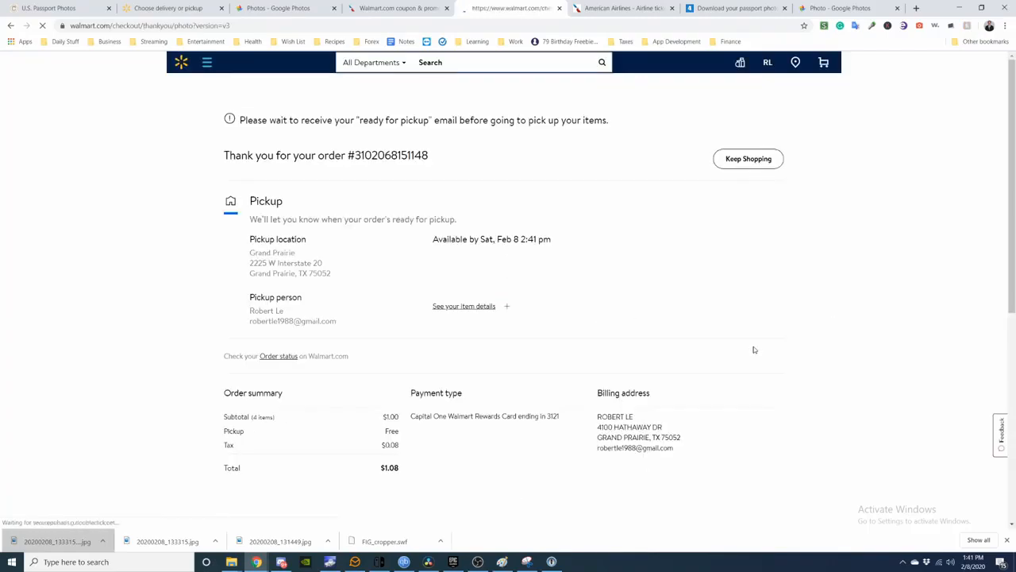